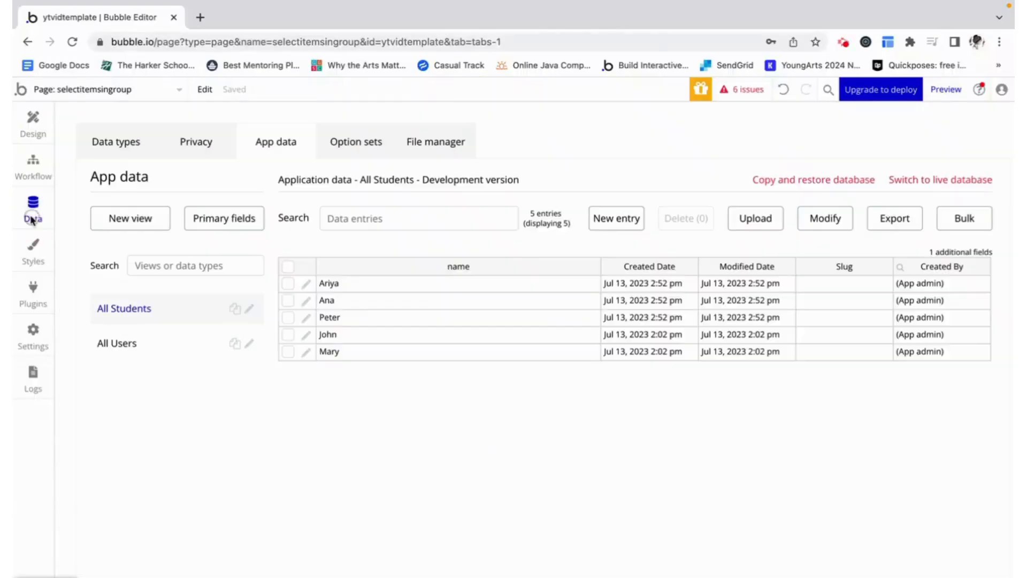
Step: Review the Student data, set the repeating group's content type to Student and preview the name list
{"action": "left_click", "coordinate": [116, 141]}
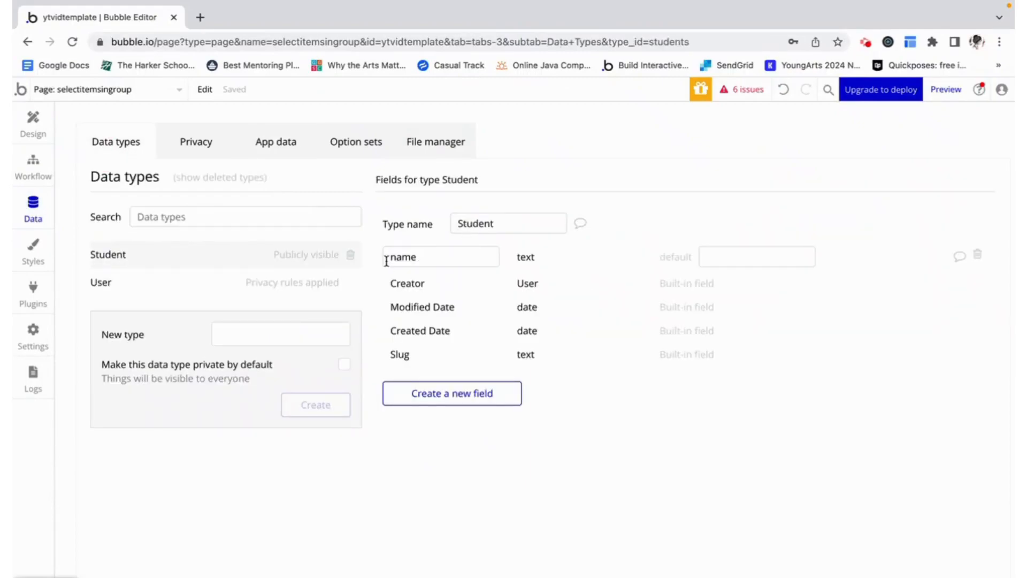
{"action": "left_click", "coordinate": [276, 141]}
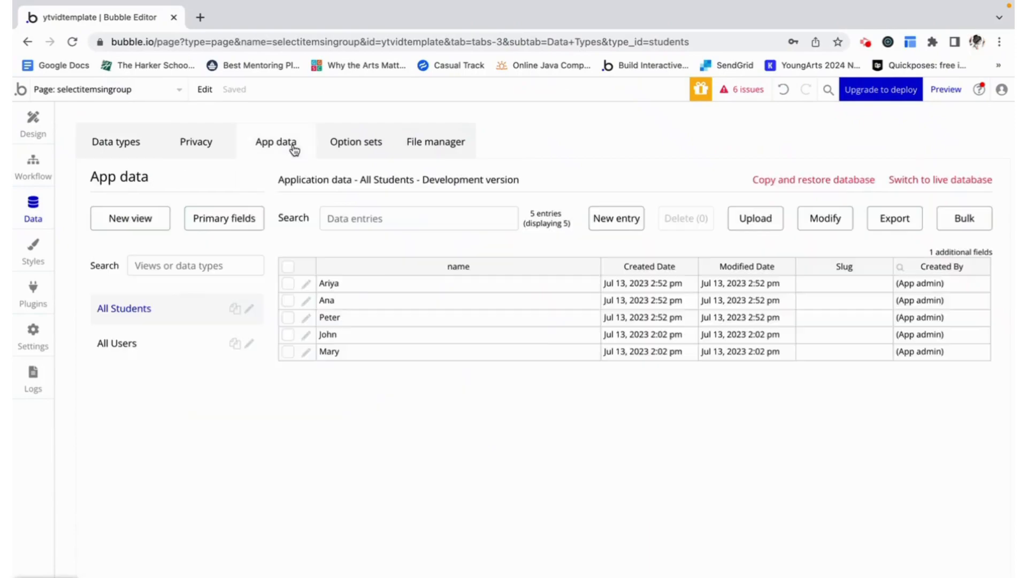
{"action": "left_click", "coordinate": [275, 141]}
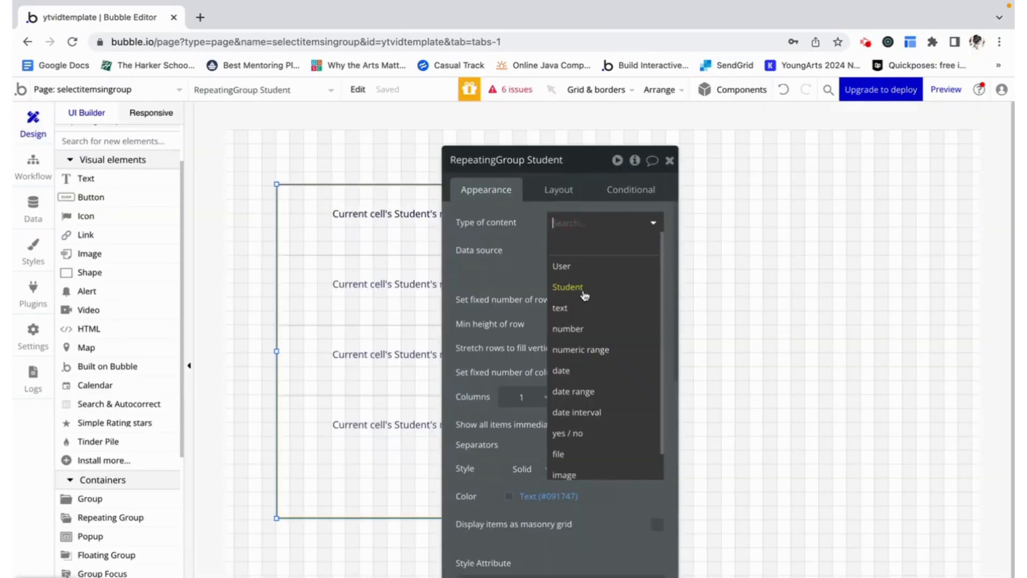
{"action": "left_click", "coordinate": [567, 287]}
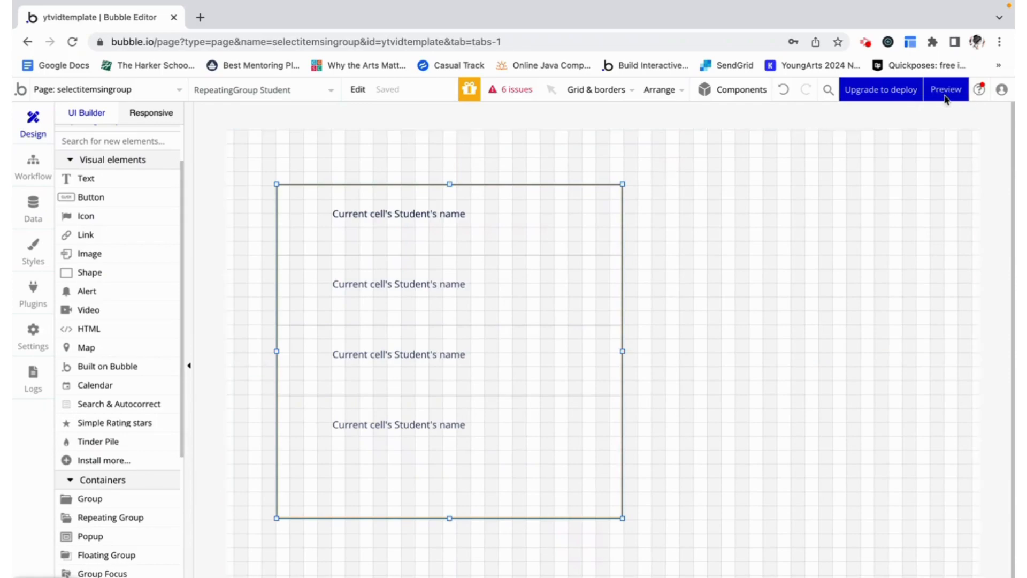
{"action": "left_click", "coordinate": [945, 89]}
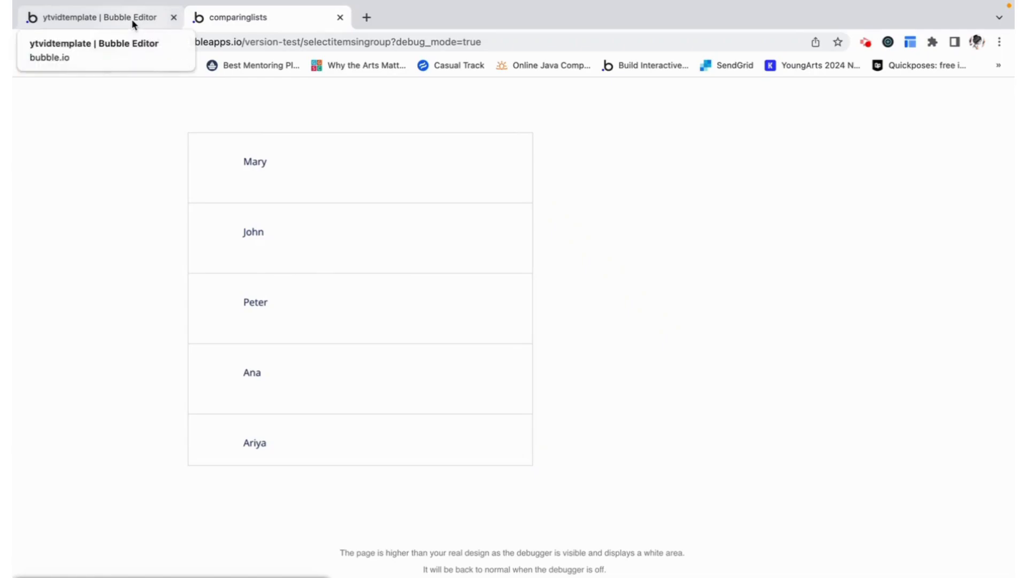
Step: Return from the preview to the editor and select the Student repeating group
{"action": "left_click", "coordinate": [99, 17]}
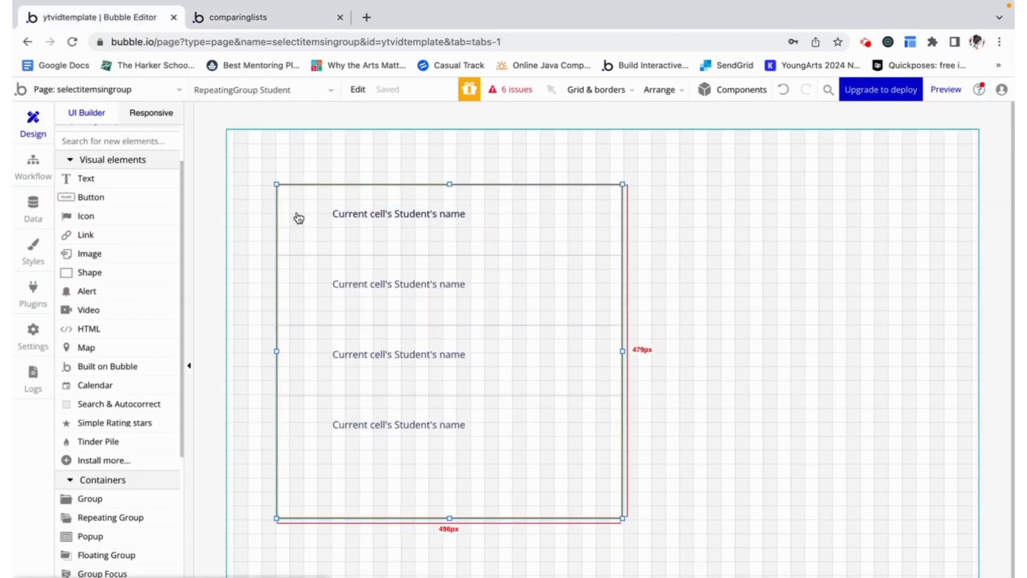
{"action": "mouse_move", "coordinate": [308, 429]}
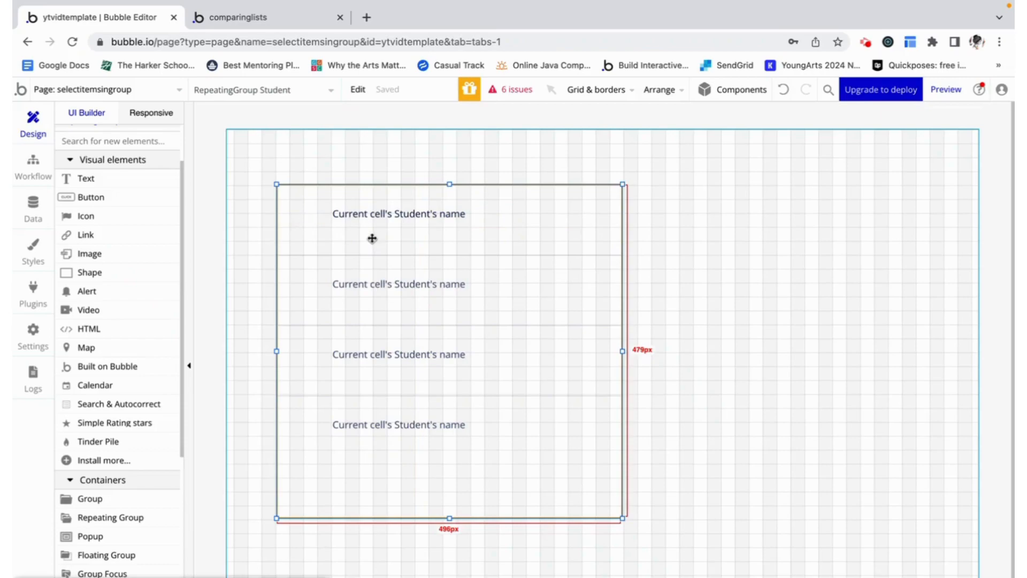
{"action": "mouse_move", "coordinate": [356, 256]}
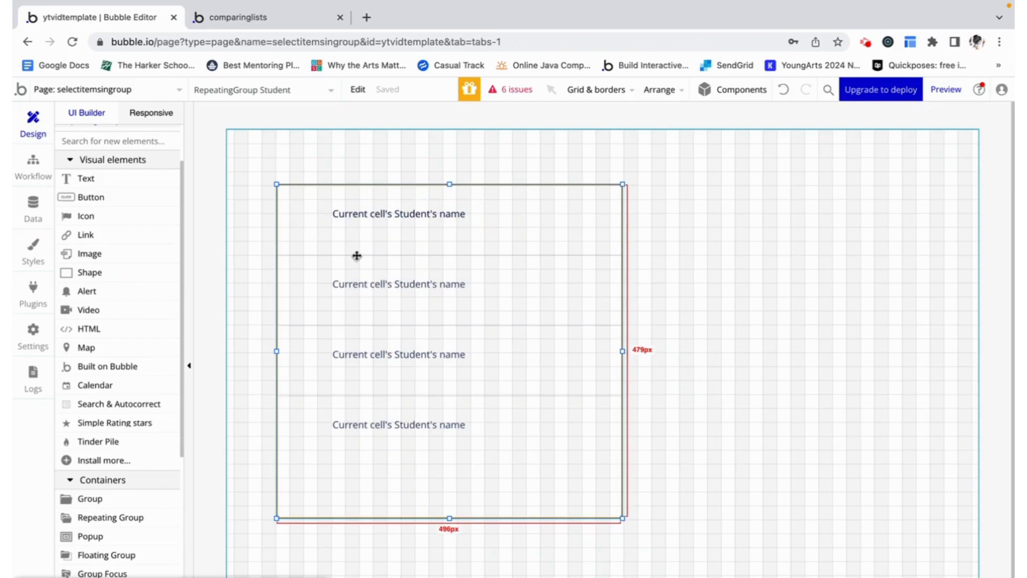
{"action": "mouse_move", "coordinate": [305, 217]}
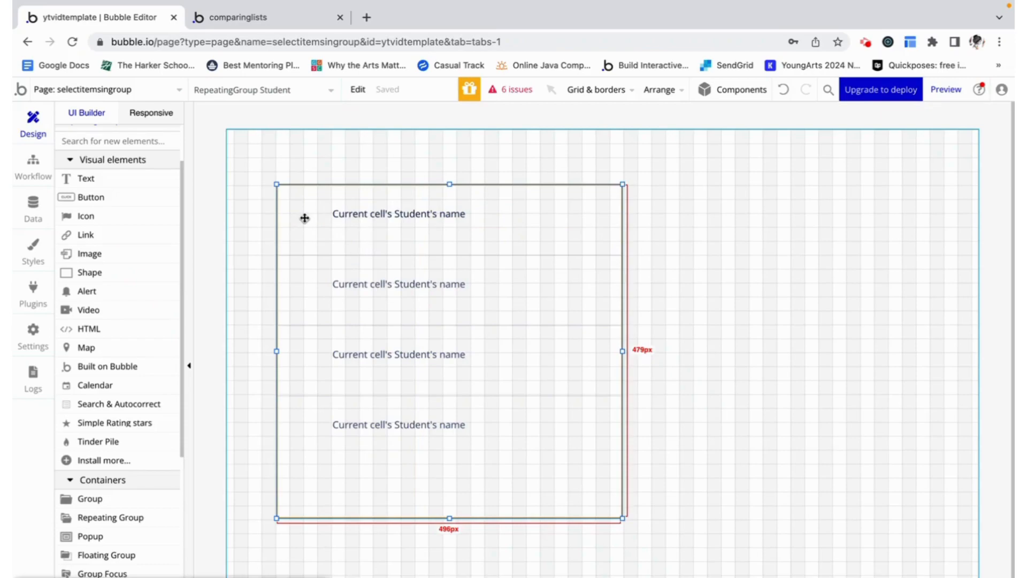
{"action": "left_click", "coordinate": [398, 214]}
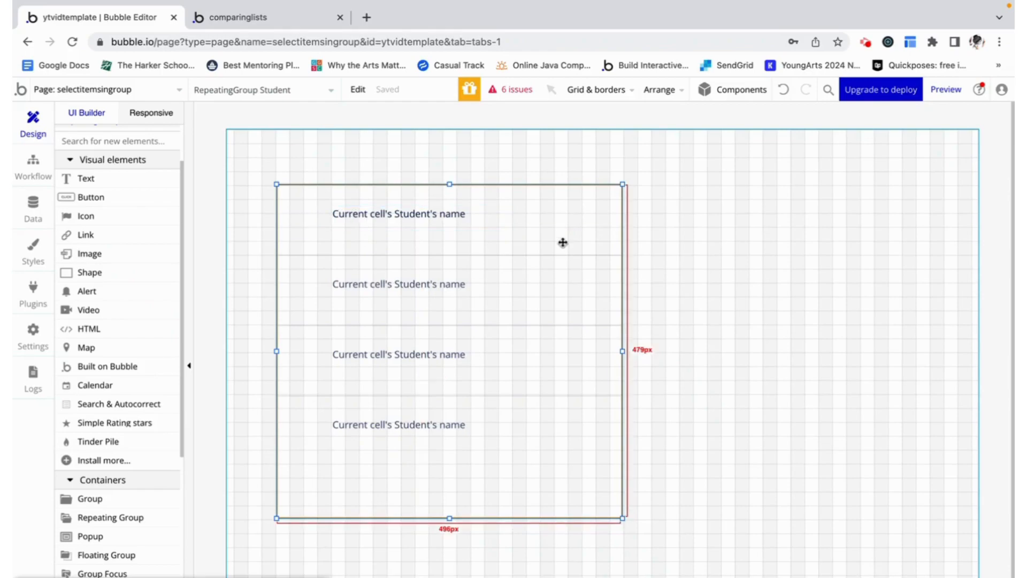
Step: Add a custom state 'emaillist' holding a list of Students to the repeating group
{"action": "double_click", "coordinate": [449, 351]}
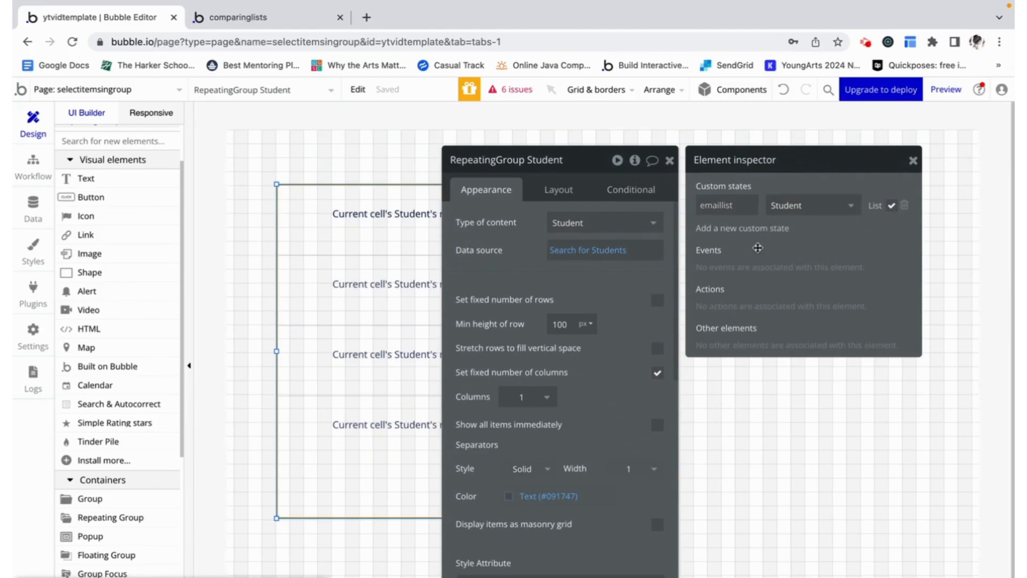
{"action": "left_click", "coordinate": [725, 205]}
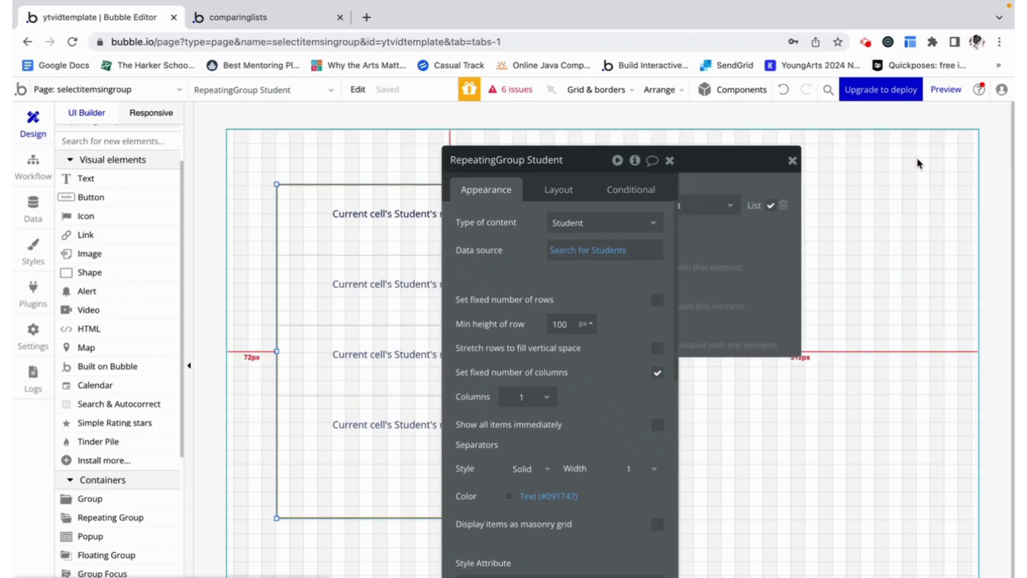
Step: Place an empty square checkbox icon in each student row and view its Conditional rules
{"action": "left_click", "coordinate": [792, 160]}
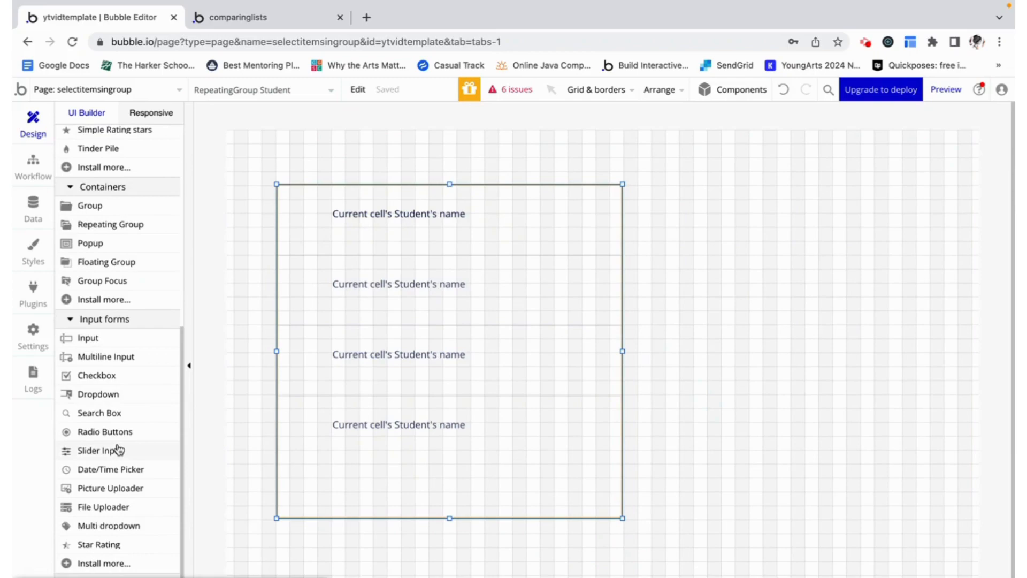
{"action": "mouse_move", "coordinate": [108, 375]}
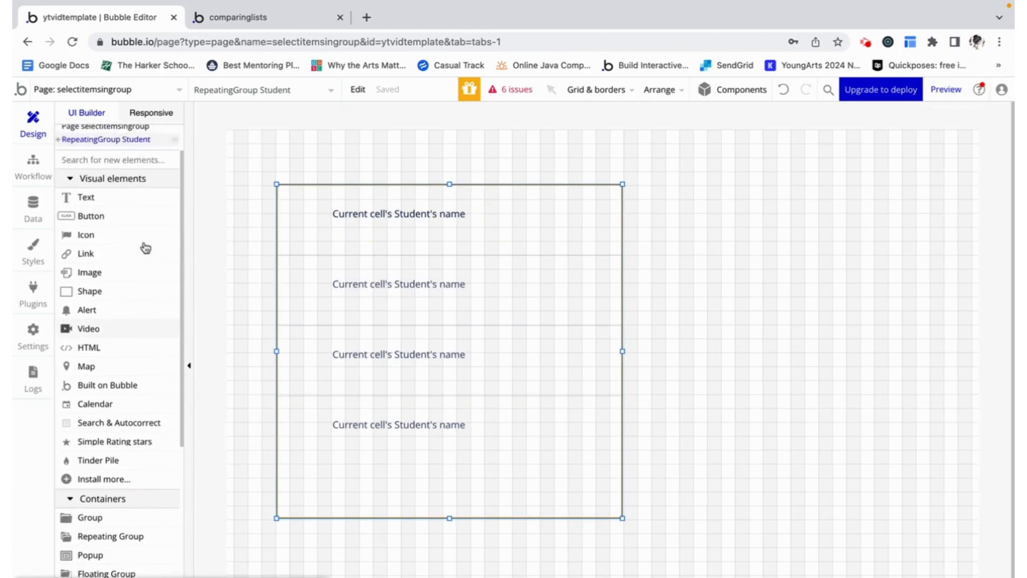
{"action": "scroll", "scroll_direction": "down", "scroll_amount": 3}
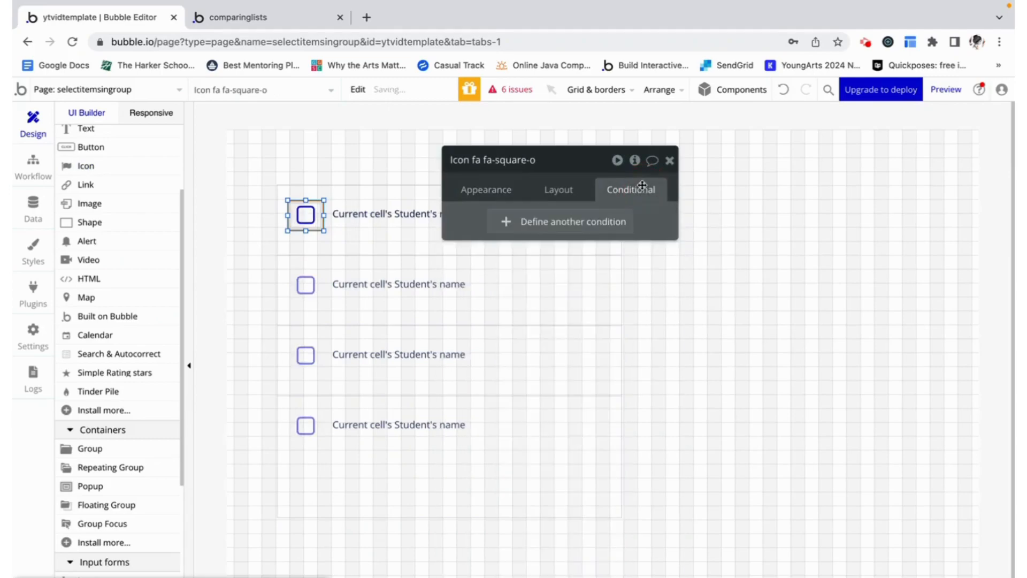
Step: Add an icon condition: RepeatingGroup Student's emaillist contains an entry
{"action": "left_click", "coordinate": [570, 221]}
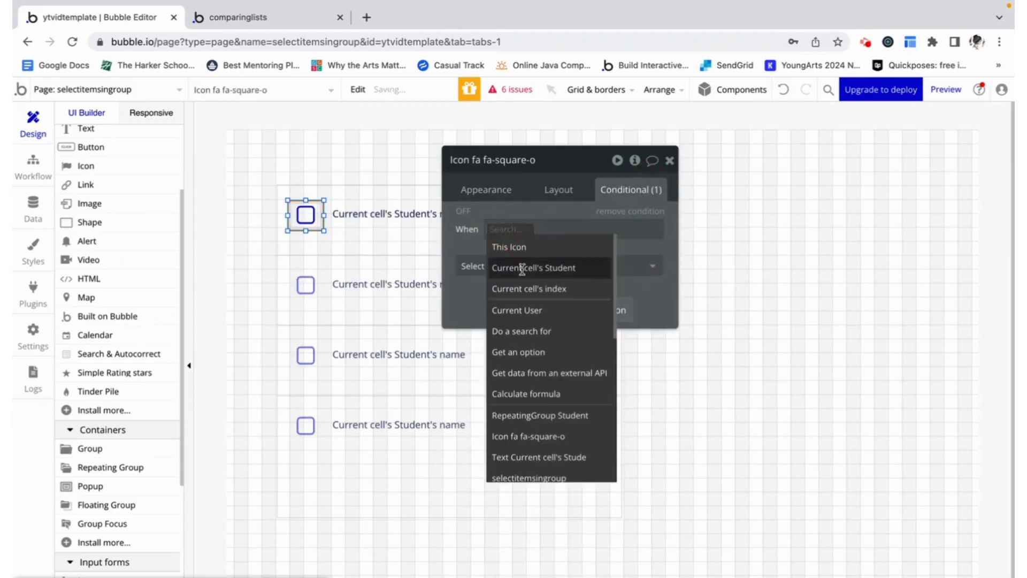
{"action": "left_click", "coordinate": [531, 267]}
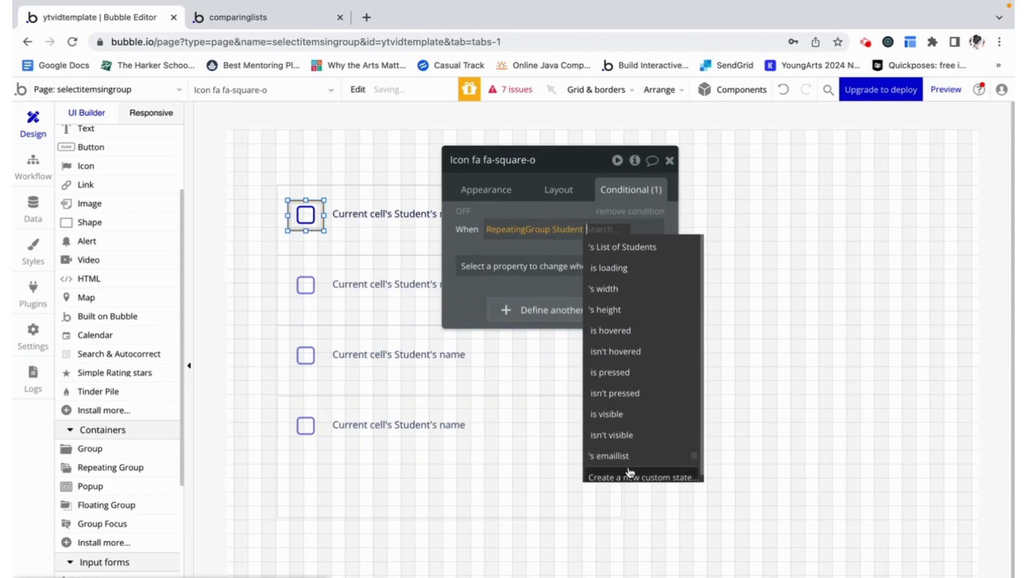
{"action": "left_click", "coordinate": [609, 456]}
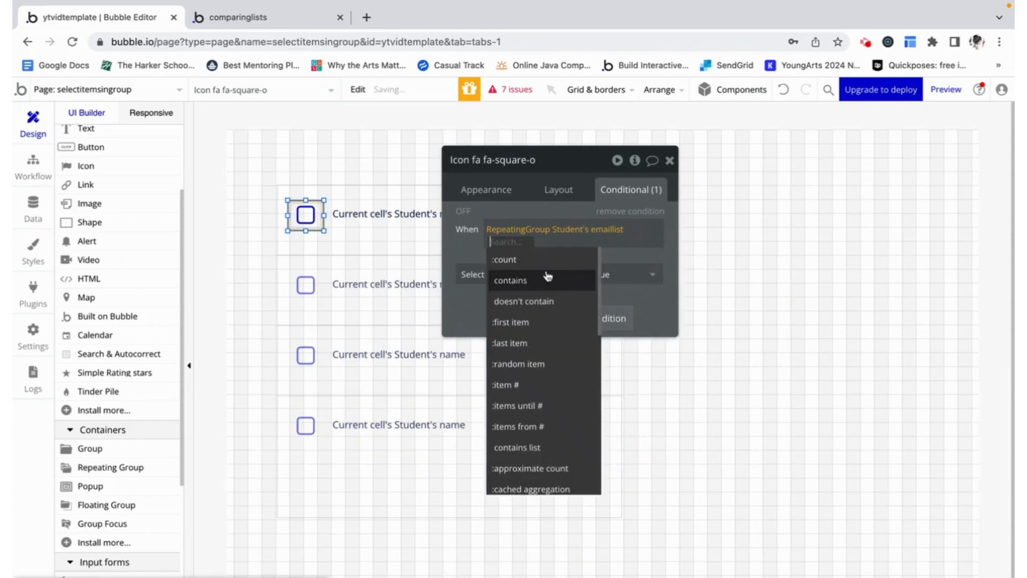
{"action": "left_click", "coordinate": [510, 279]}
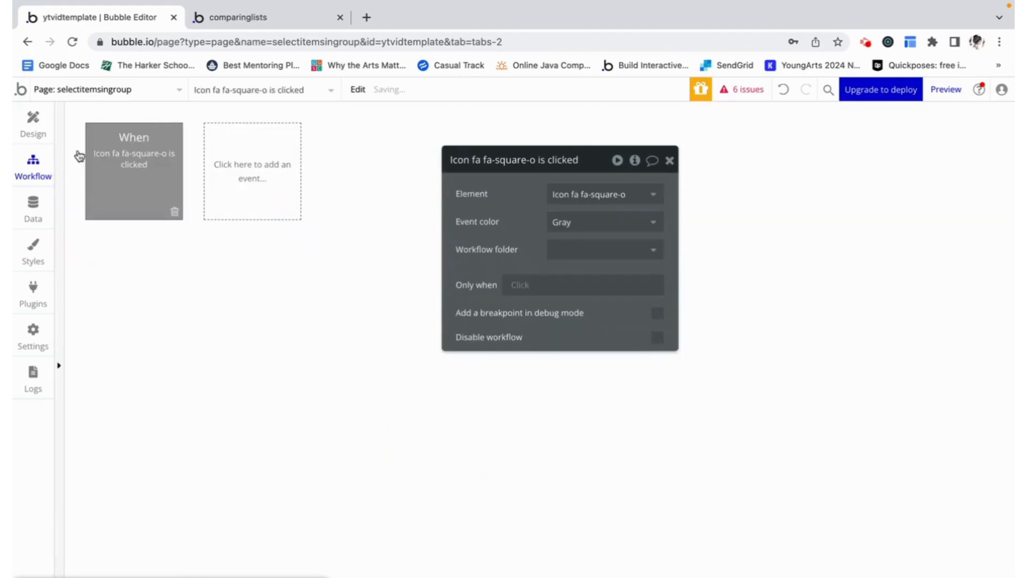
Step: Condition the click workflow on RepeatingGroup Student's emaillist containing the row's Student
{"action": "type", "text": "re"}
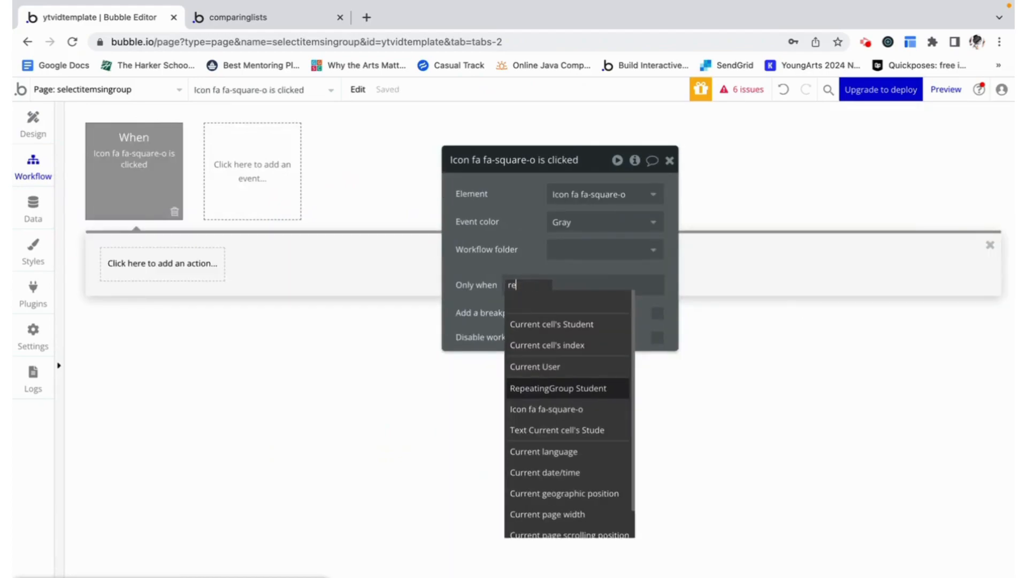
{"action": "left_click", "coordinate": [557, 387]}
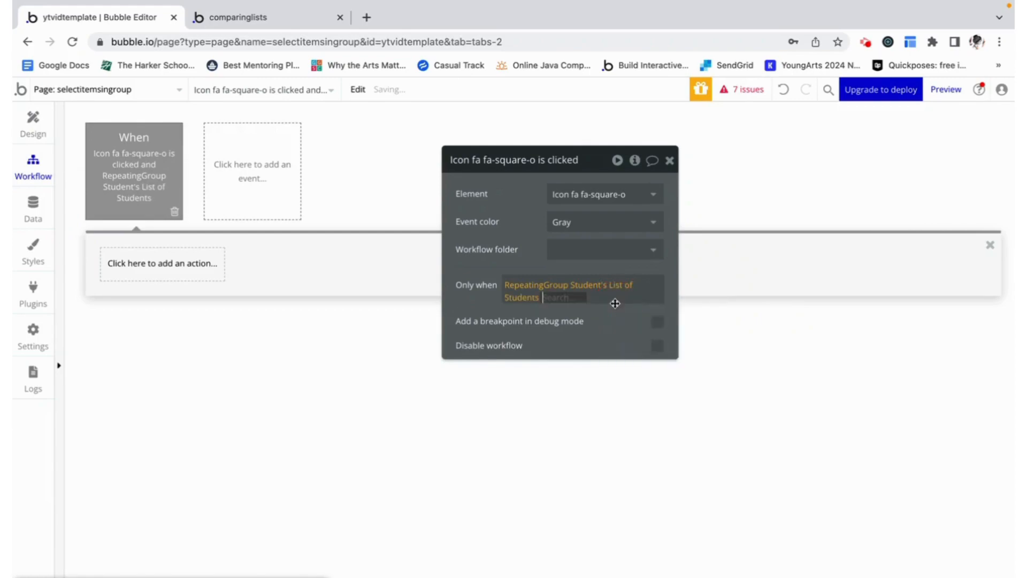
{"action": "left_click", "coordinate": [601, 296]}
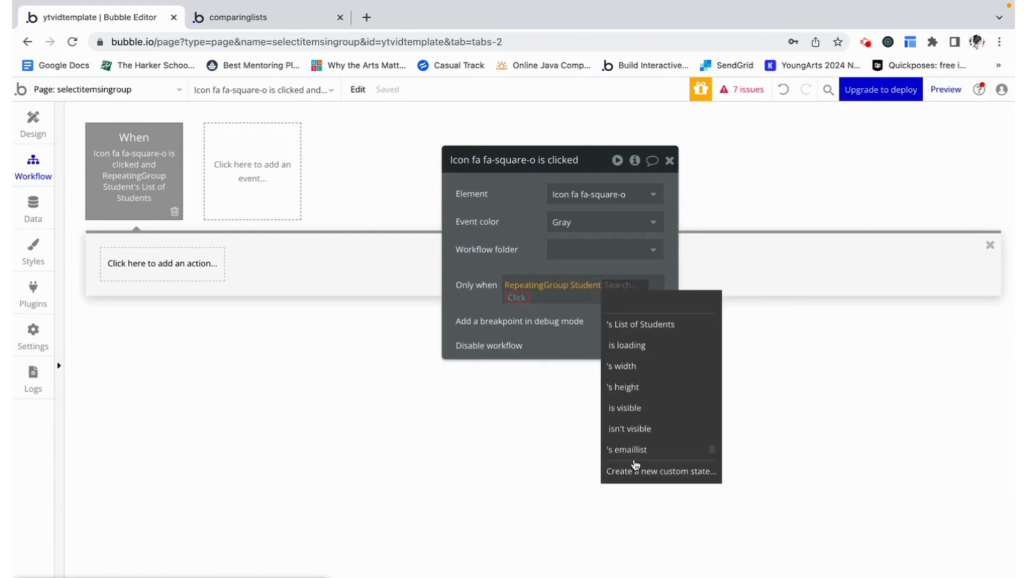
{"action": "left_click", "coordinate": [625, 449]}
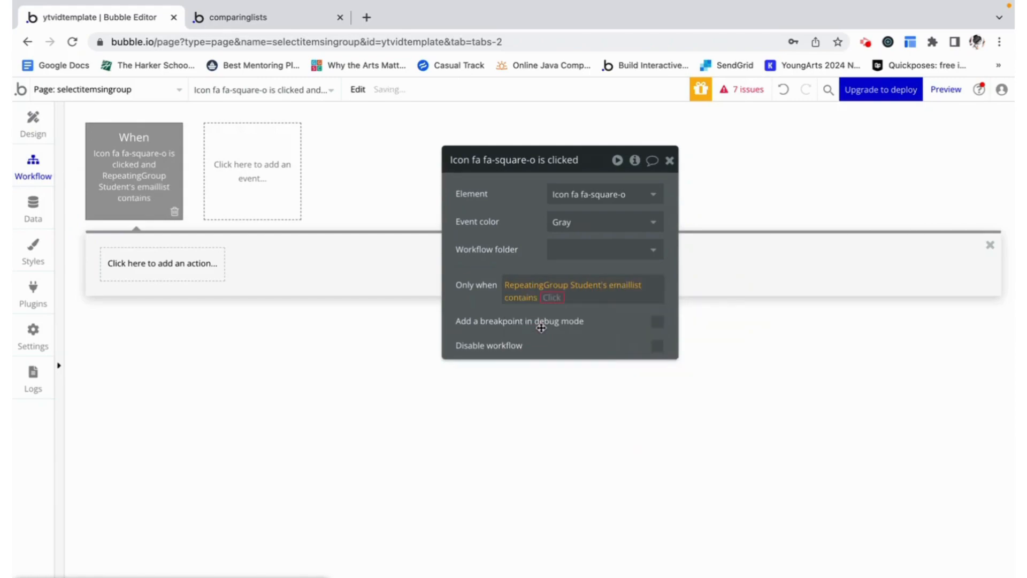
Step: Set state emaillist on RepeatingGroup Student to emaillist :minus item Current cell's Student
{"action": "left_click", "coordinate": [162, 263]}
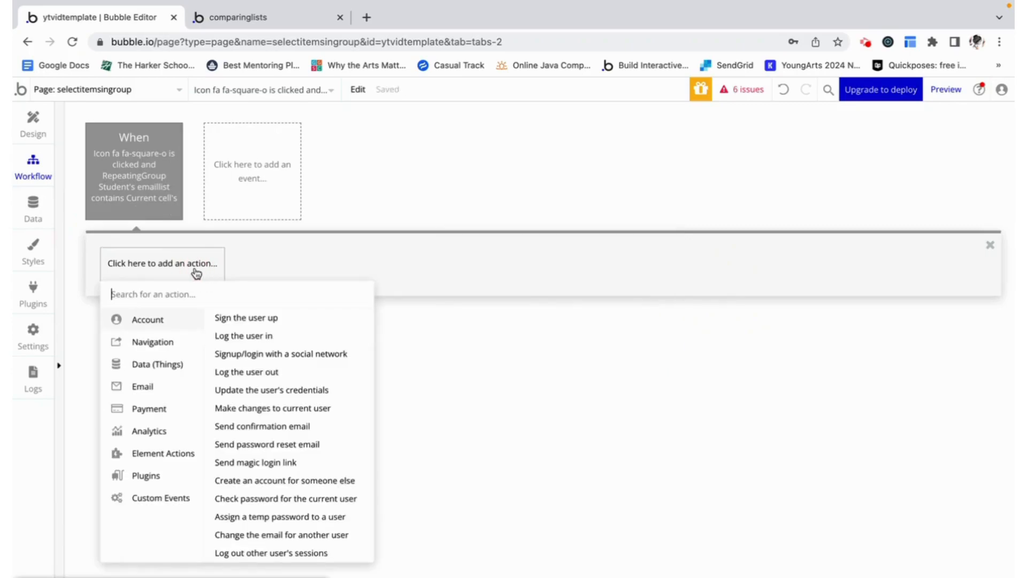
{"action": "left_click", "coordinate": [163, 453]}
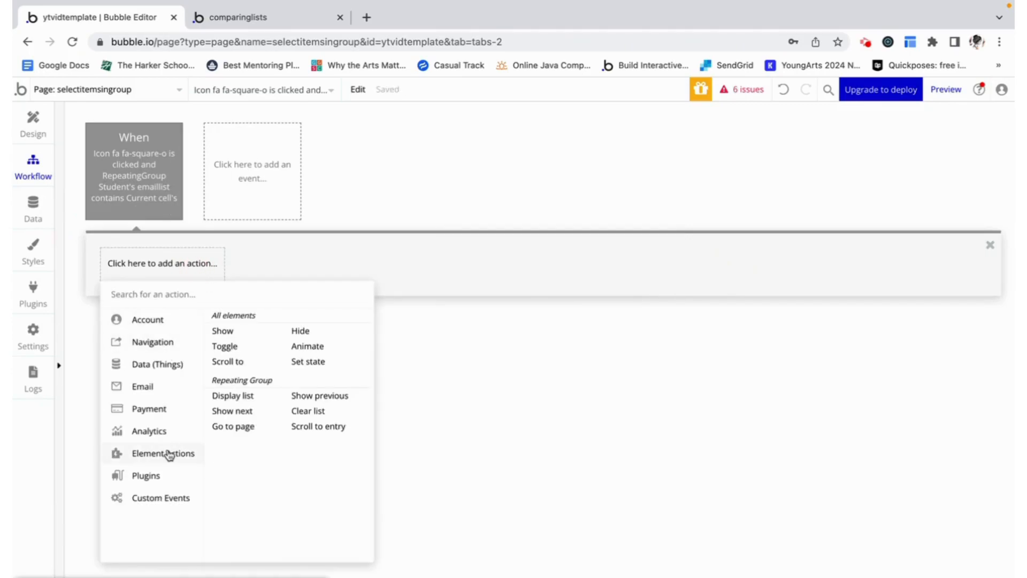
{"action": "left_click", "coordinate": [308, 360]}
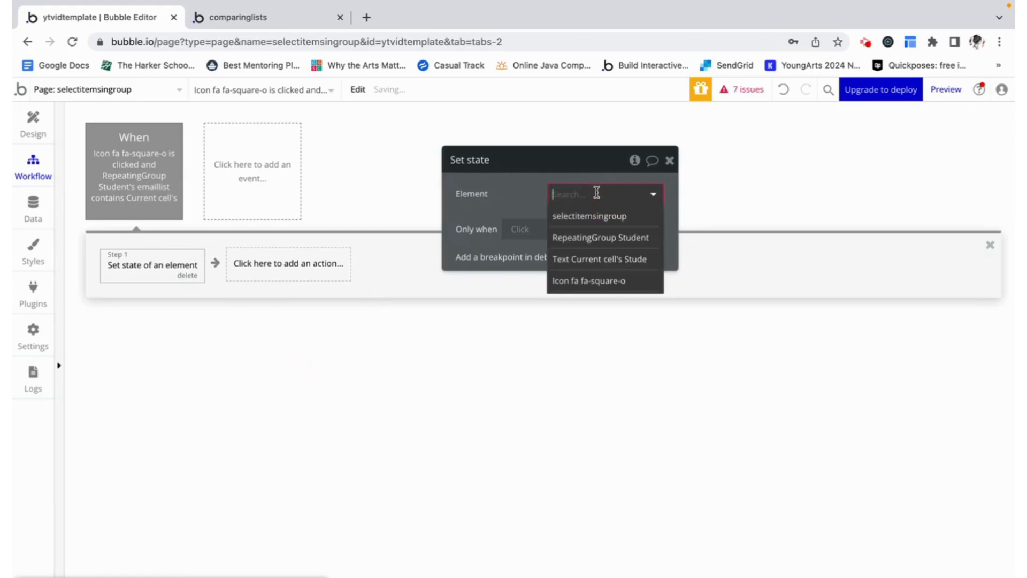
{"action": "left_click", "coordinate": [600, 237]}
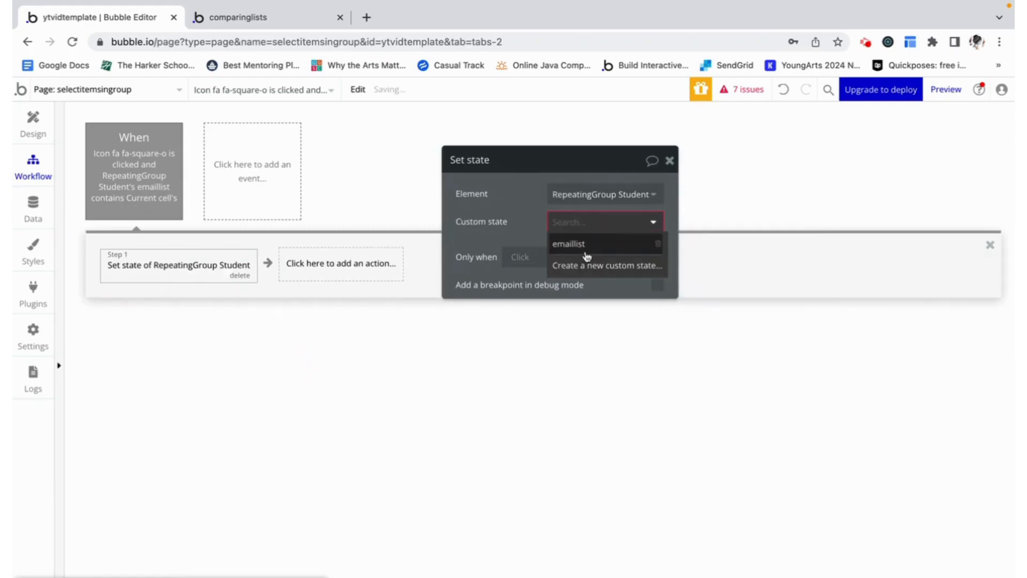
{"action": "left_click", "coordinate": [569, 242]}
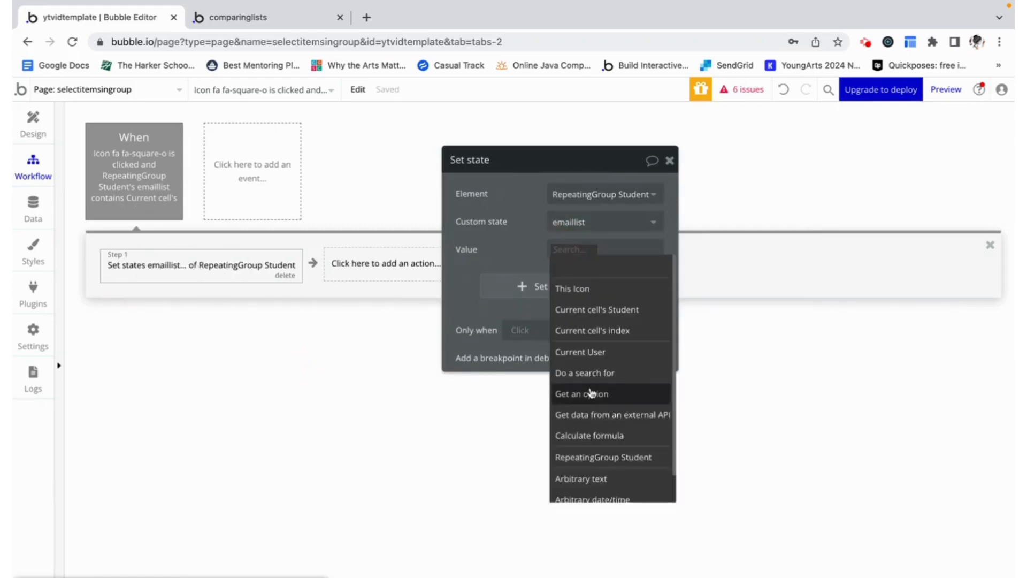
{"action": "left_click", "coordinate": [603, 457]}
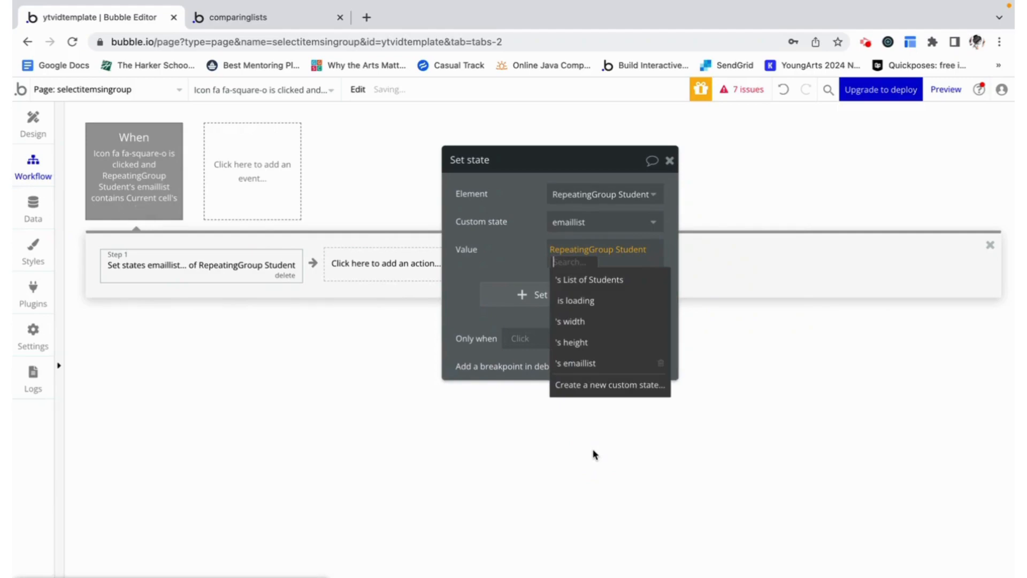
{"action": "left_click", "coordinate": [574, 362]}
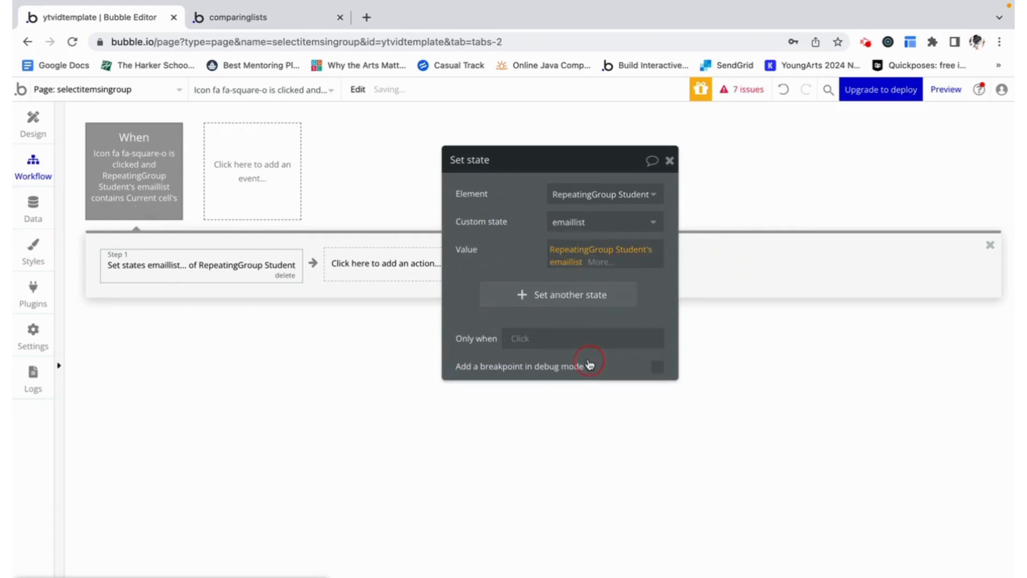
{"action": "type", "text": "min"}
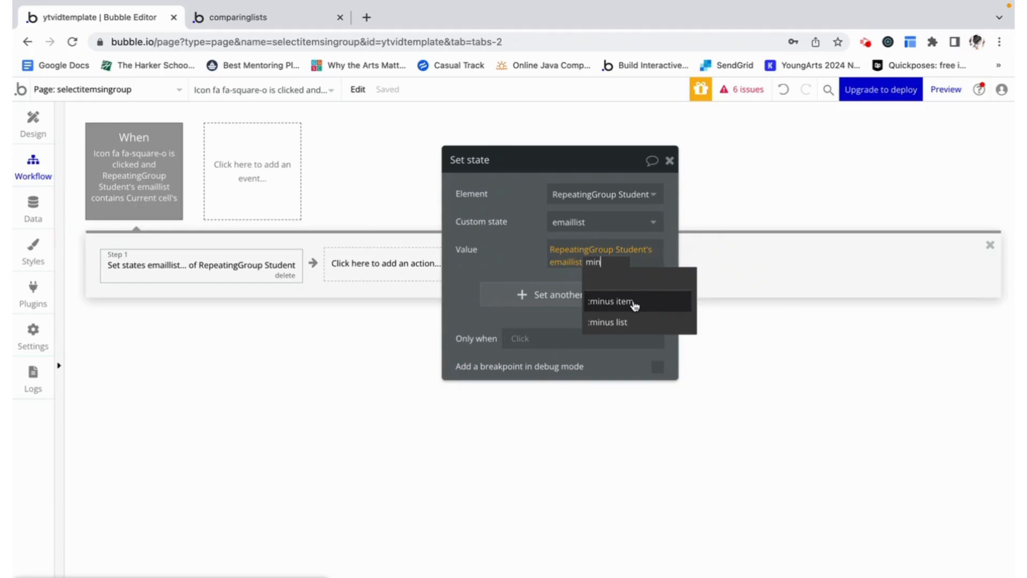
{"action": "left_click", "coordinate": [608, 302]}
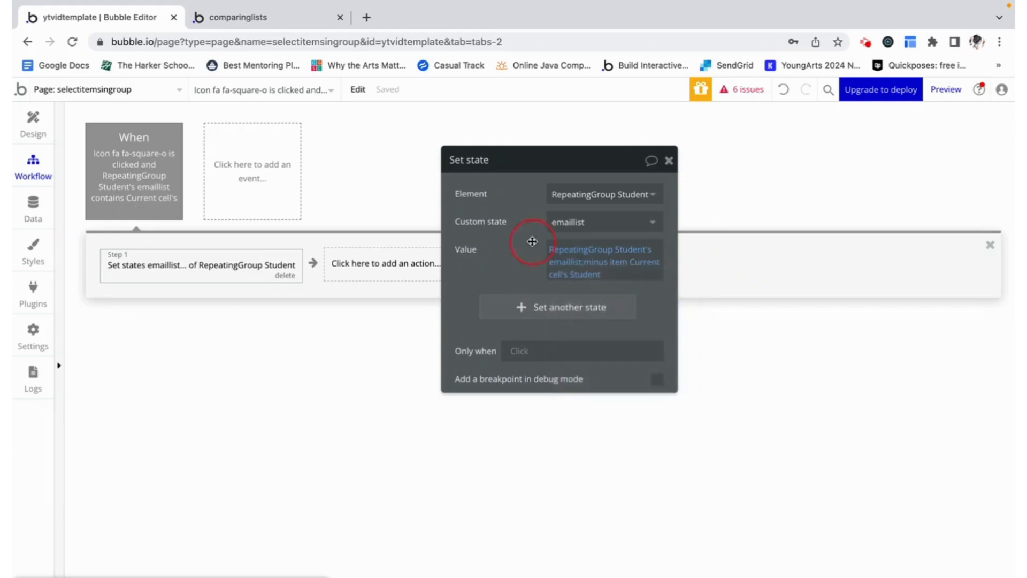
Step: Duplicate the click event with a 'doesn't contain' condition and a :plus item value
{"action": "right_click", "coordinate": [134, 170]}
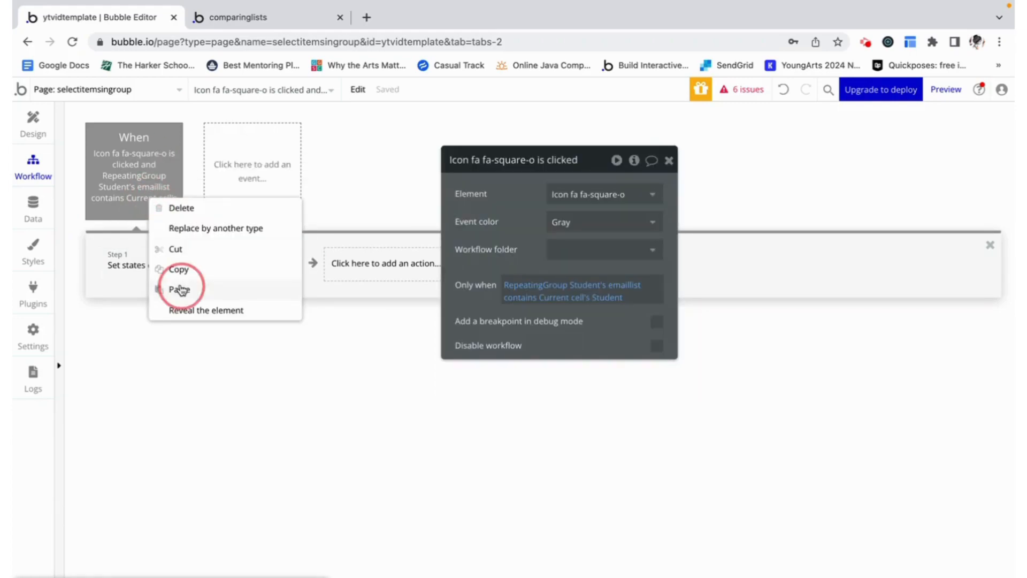
{"action": "left_click", "coordinate": [179, 288]}
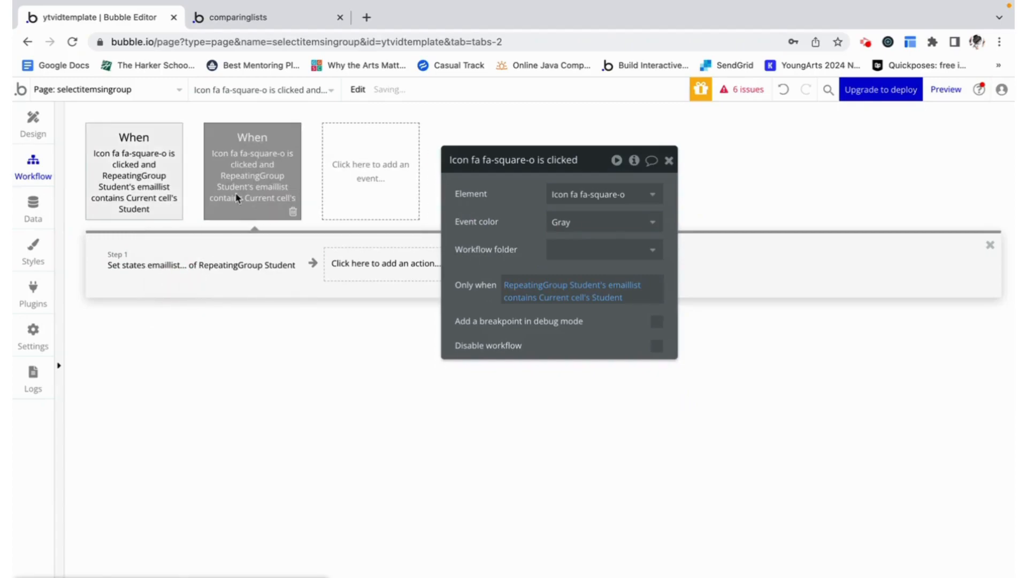
{"action": "left_click", "coordinate": [570, 290]}
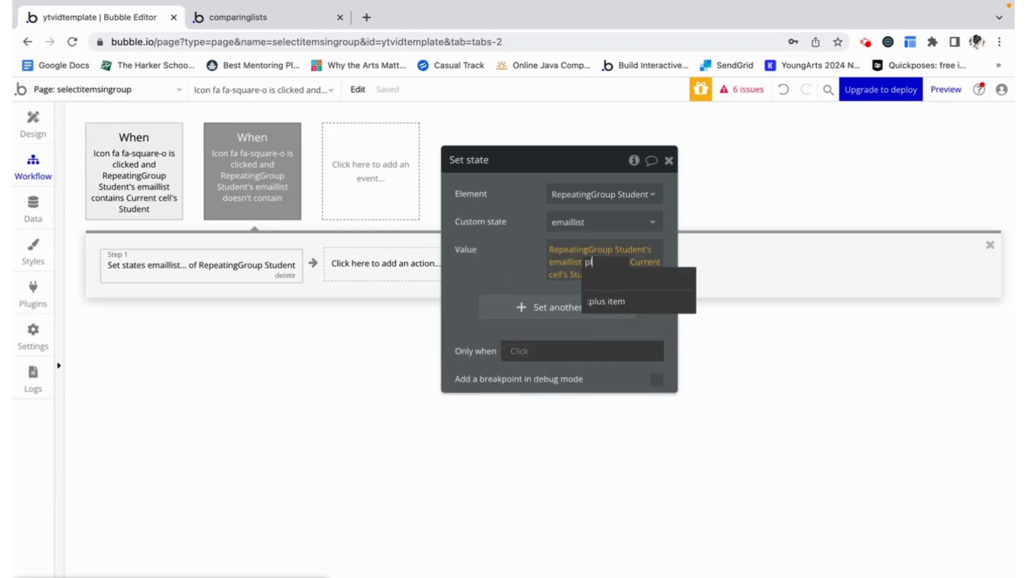
{"action": "left_click", "coordinate": [605, 300]}
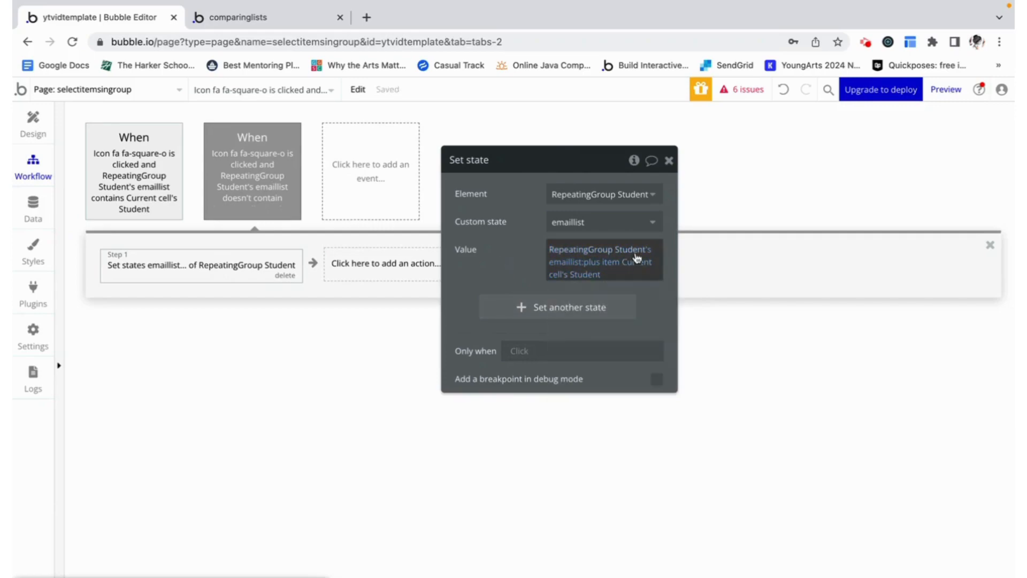
Step: Preview the refreshed page, tick Mary's checkbox and inspect the element in the debugger
{"action": "left_click", "coordinate": [262, 17]}
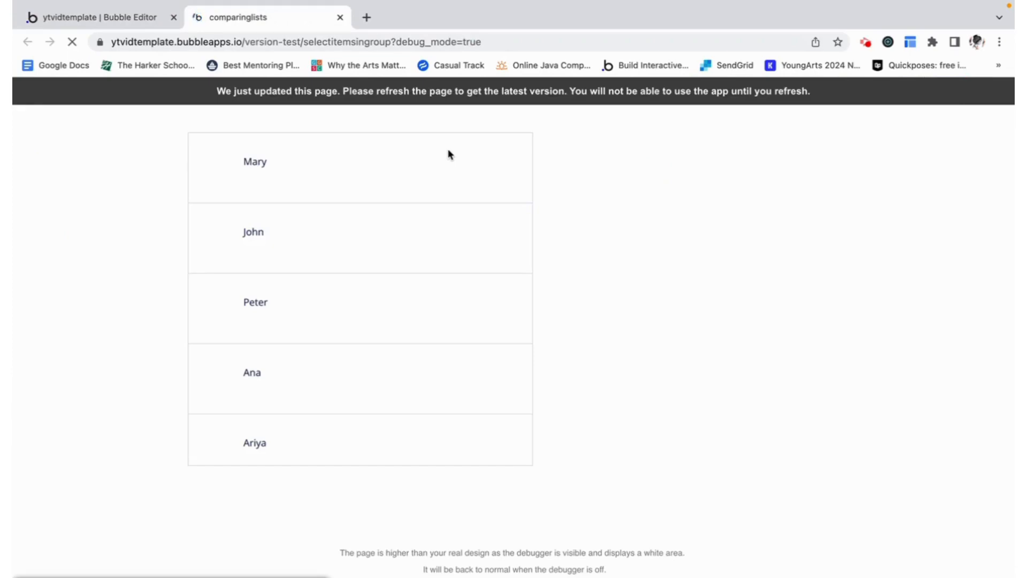
{"action": "left_click", "coordinate": [73, 42]}
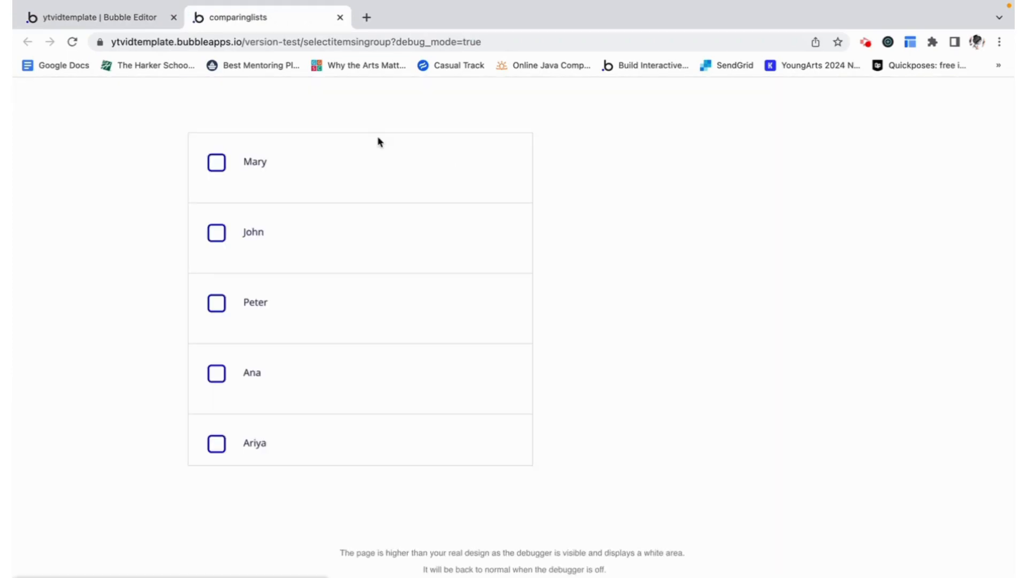
{"action": "left_click", "coordinate": [215, 161]}
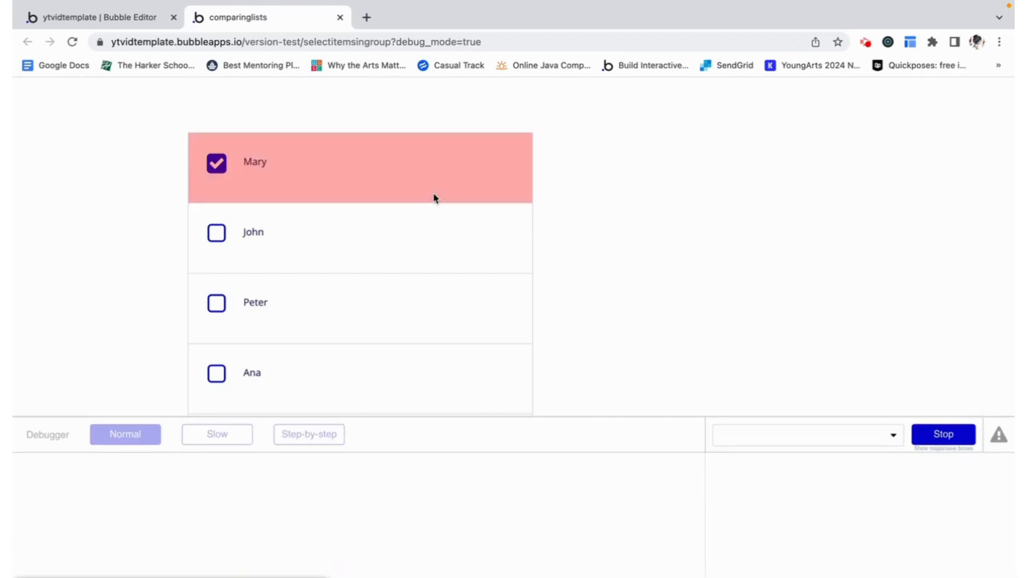
{"action": "mouse_move", "coordinate": [524, 183]}
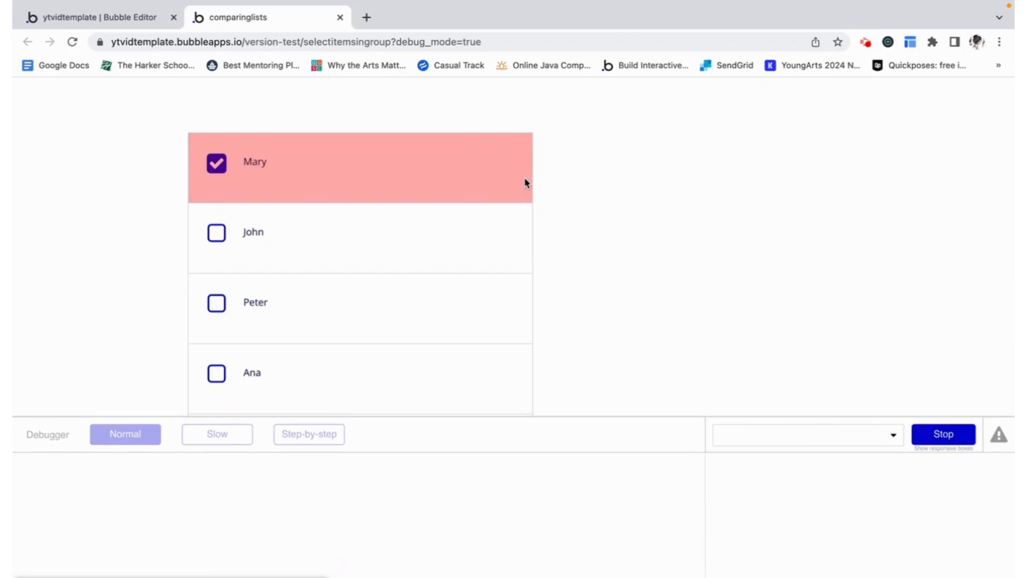
{"action": "type", "text": "re"}
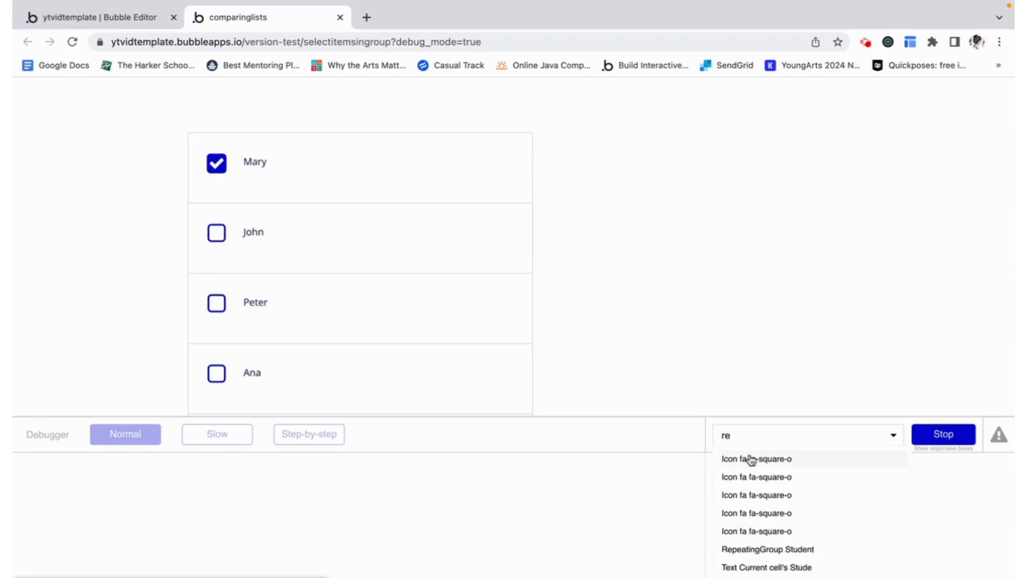
{"action": "left_click", "coordinate": [766, 549]}
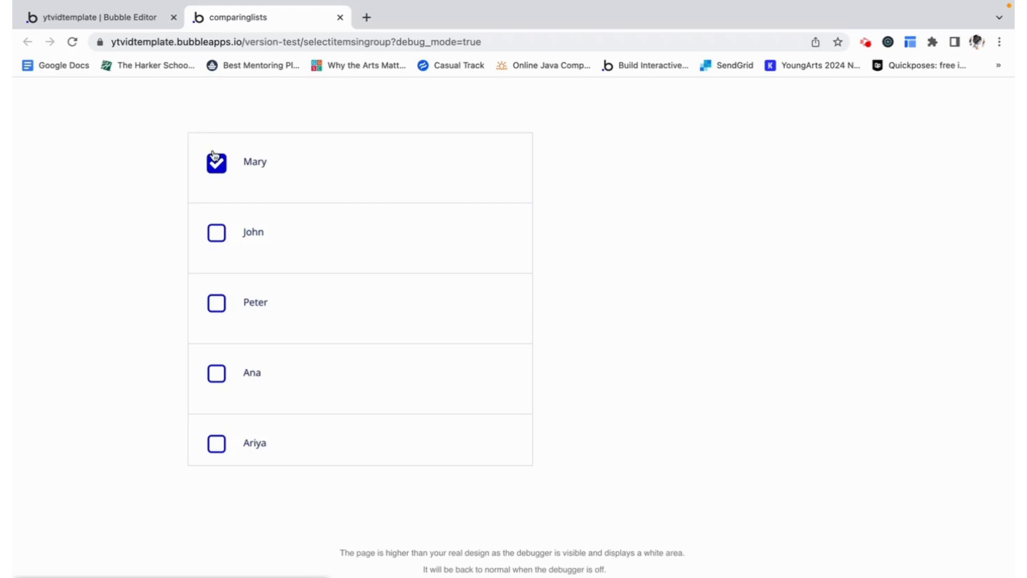
Step: Untick and tick the students' checkboxes to confirm toggling, then return to the editor
{"action": "left_click", "coordinate": [216, 232]}
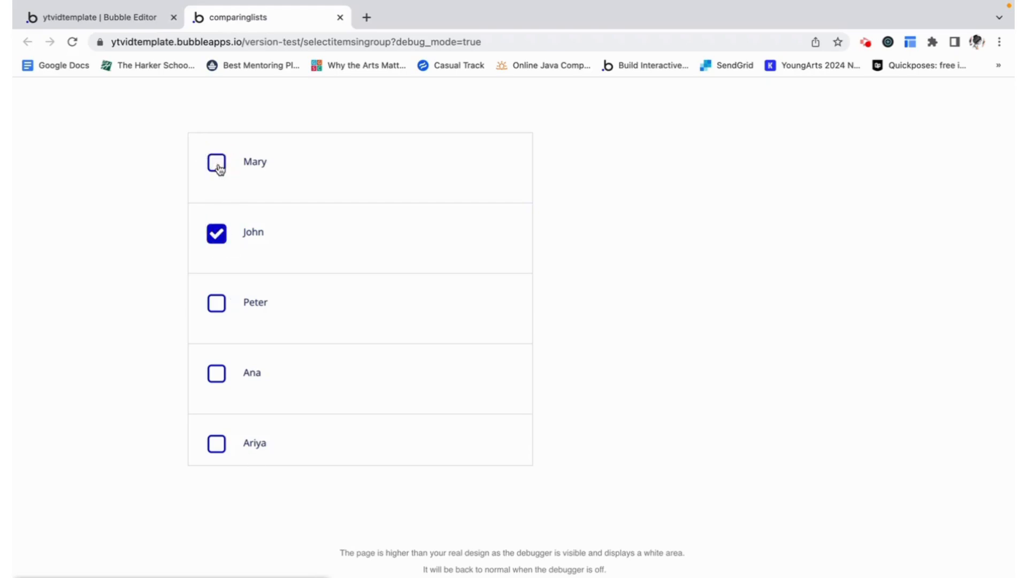
{"action": "left_click", "coordinate": [216, 232]}
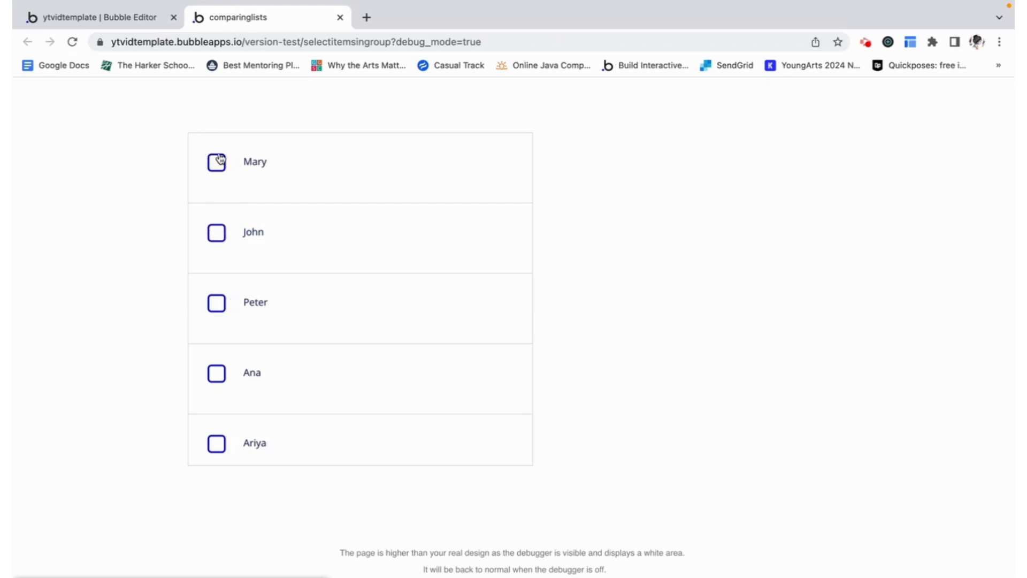
{"action": "left_click", "coordinate": [217, 302]}
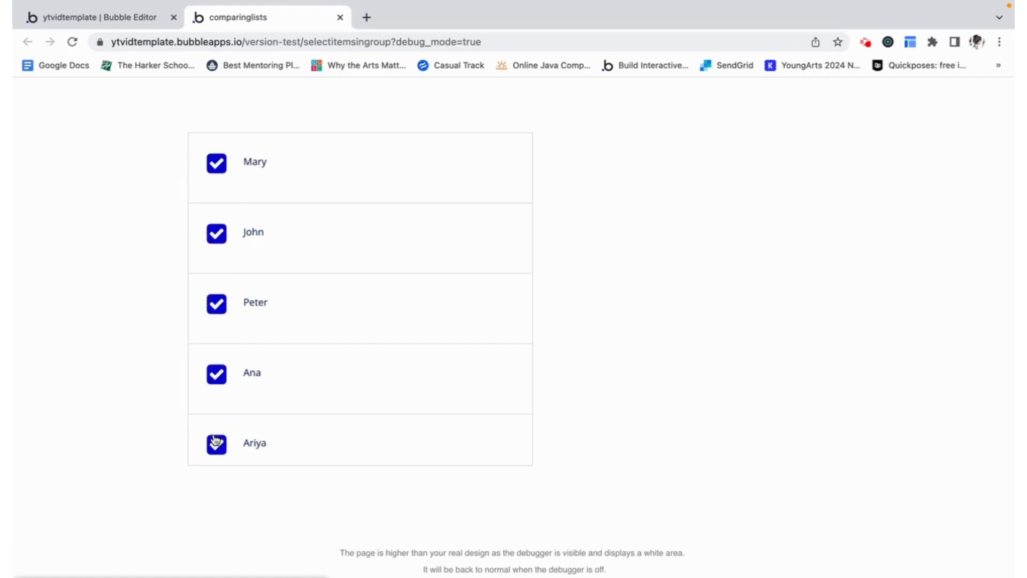
{"action": "left_click", "coordinate": [98, 17]}
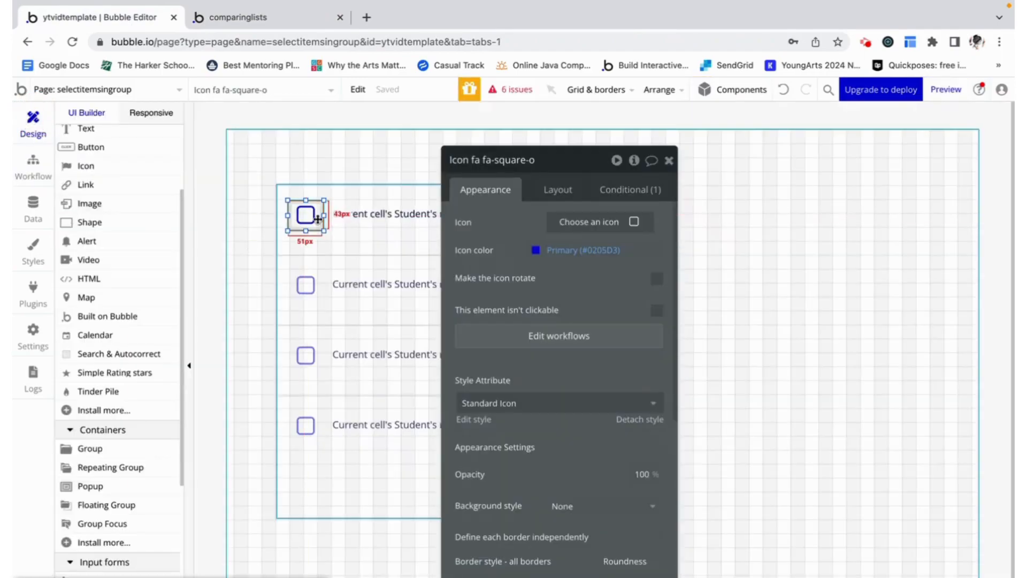
Step: Alt-drag a copy of the row checkbox icon above the repeating group as a select-all
{"action": "left_click", "coordinate": [628, 189]}
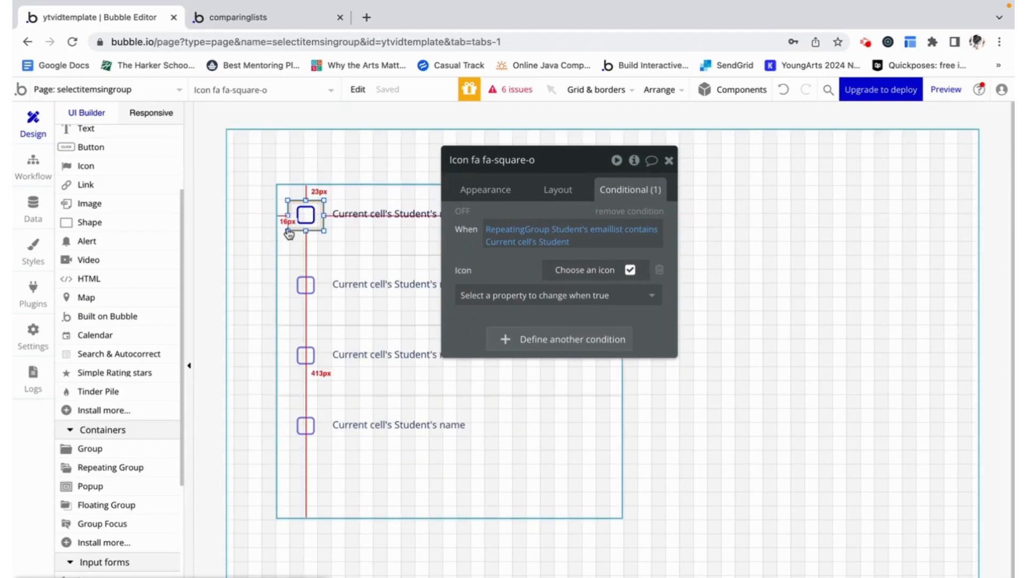
{"action": "left_click", "coordinate": [669, 165]}
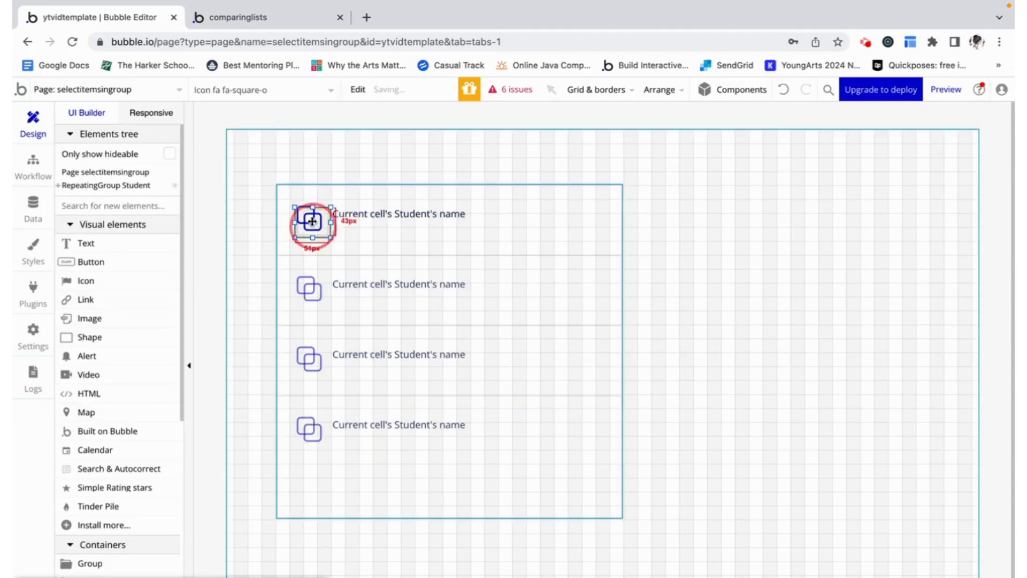
{"action": "left_click_drag", "start_coordinate": [312, 220], "coordinate": [306, 171]}
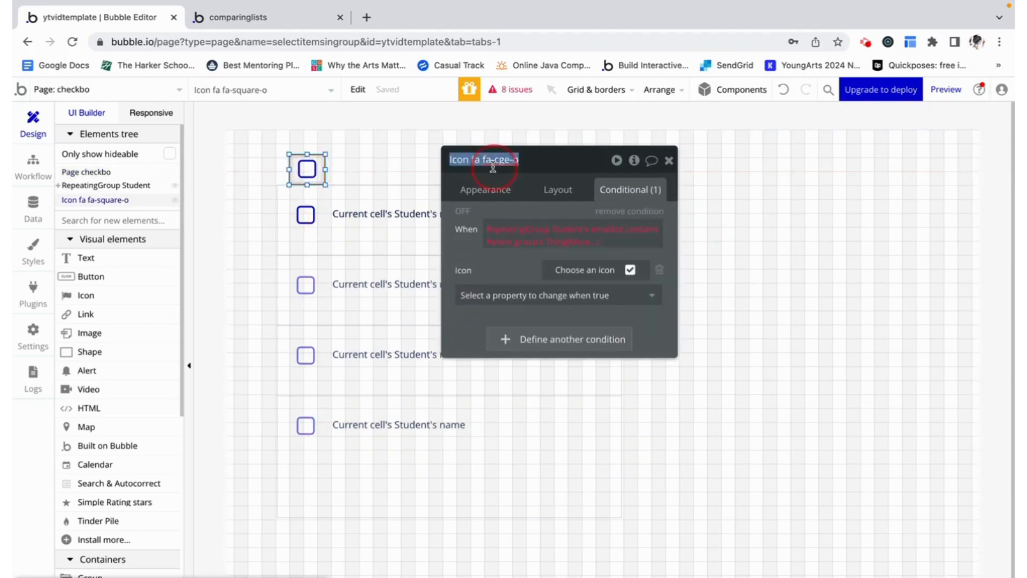
Step: Name it 'checkbox all' and swap to a checked icon when emaillist :count > 0
{"action": "type", "text": "checkbox all"}
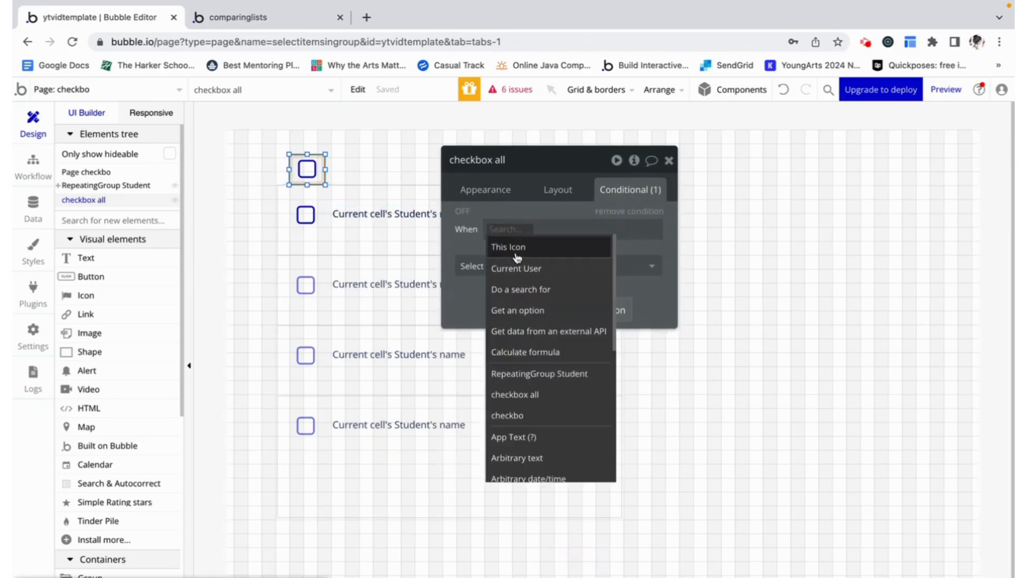
{"action": "left_click", "coordinate": [538, 373]}
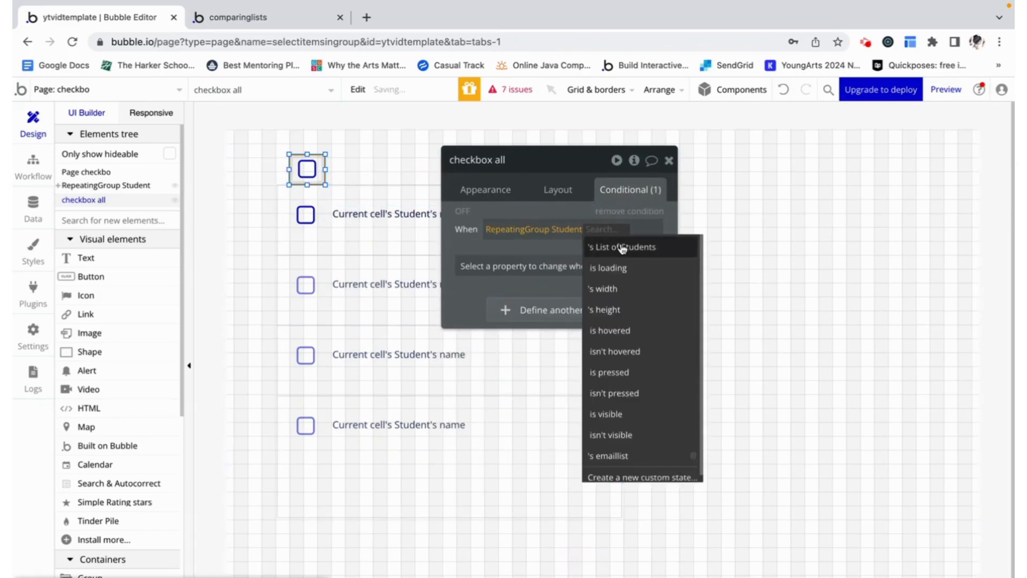
{"action": "left_click", "coordinate": [608, 456]}
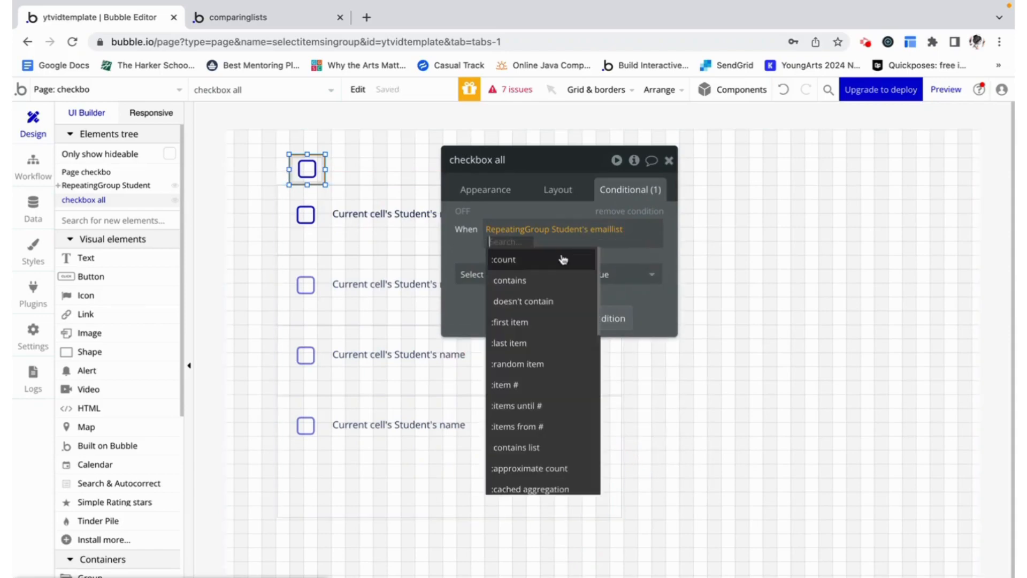
{"action": "left_click", "coordinate": [503, 259]}
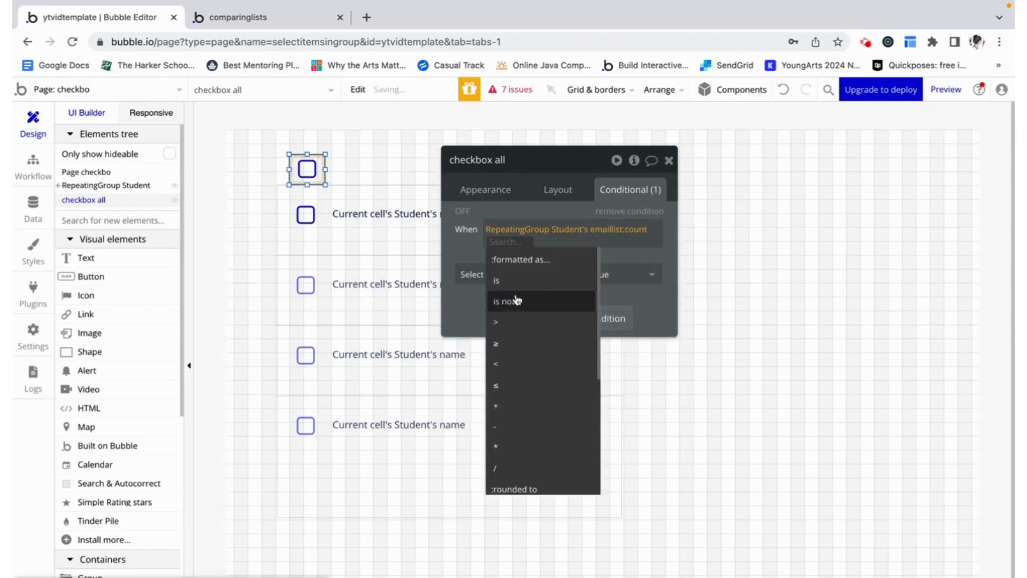
{"action": "left_click", "coordinate": [495, 322]}
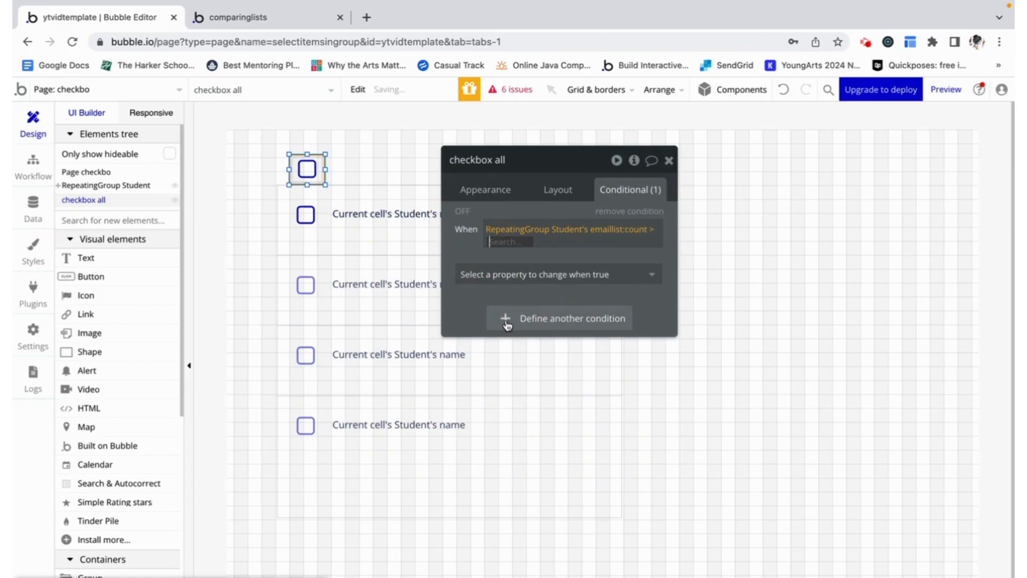
{"action": "left_click", "coordinate": [556, 274]}
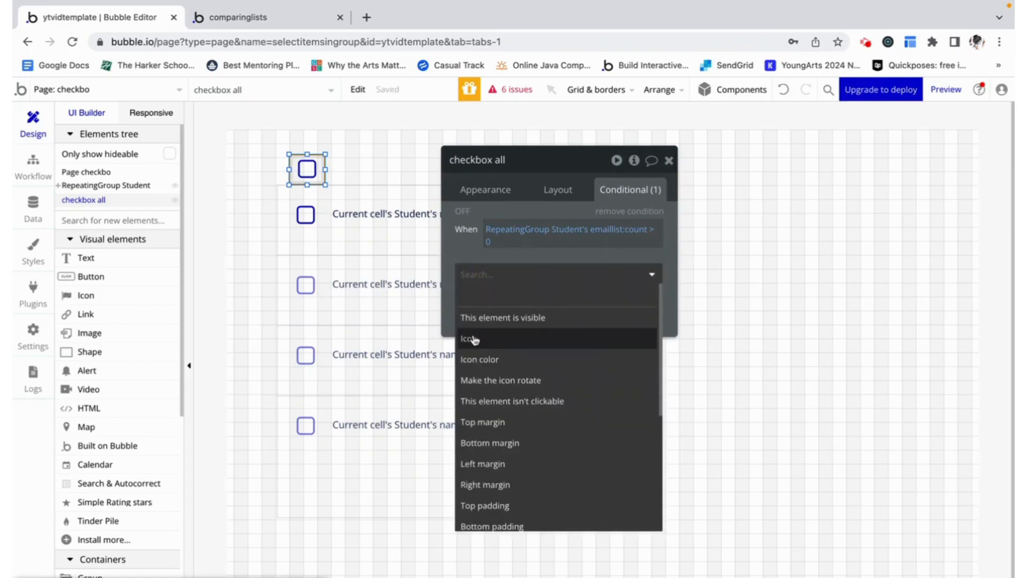
{"action": "left_click", "coordinate": [469, 338]}
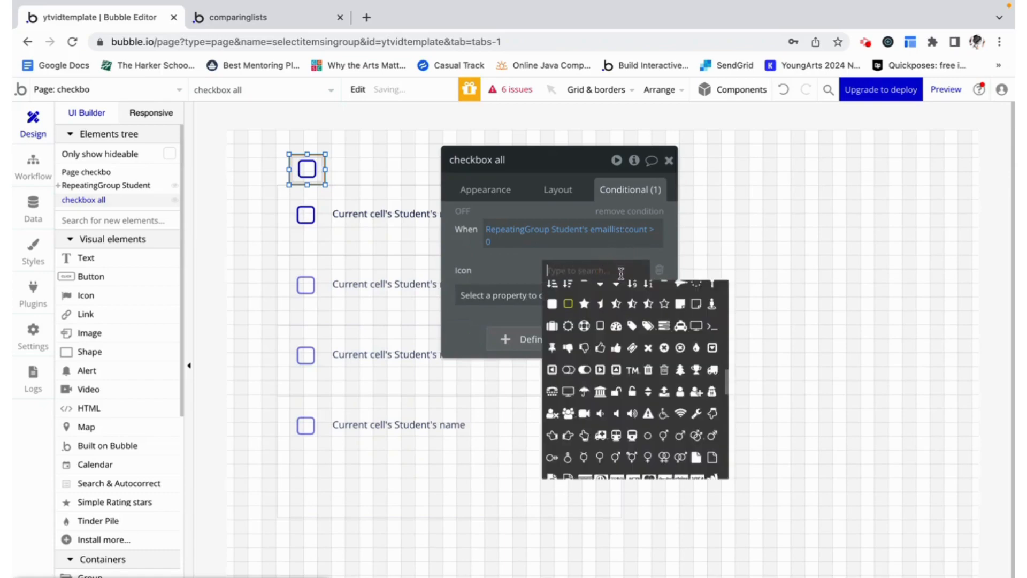
{"action": "type", "text": "checkbox all"}
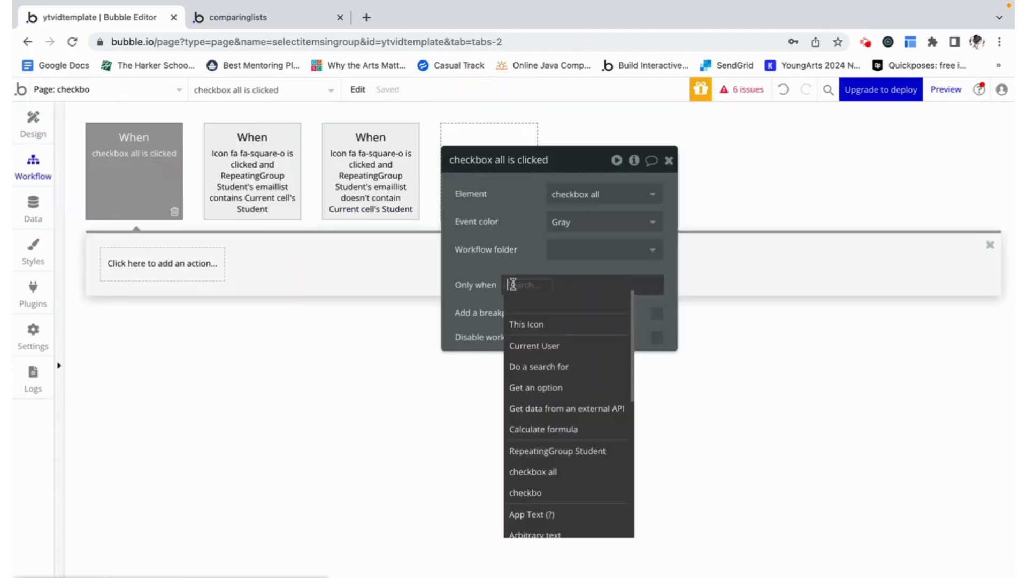
Step: Condition the click workflow on emaillist:count is not 0 and set the group's emaillist state
{"action": "left_click", "coordinate": [532, 472]}
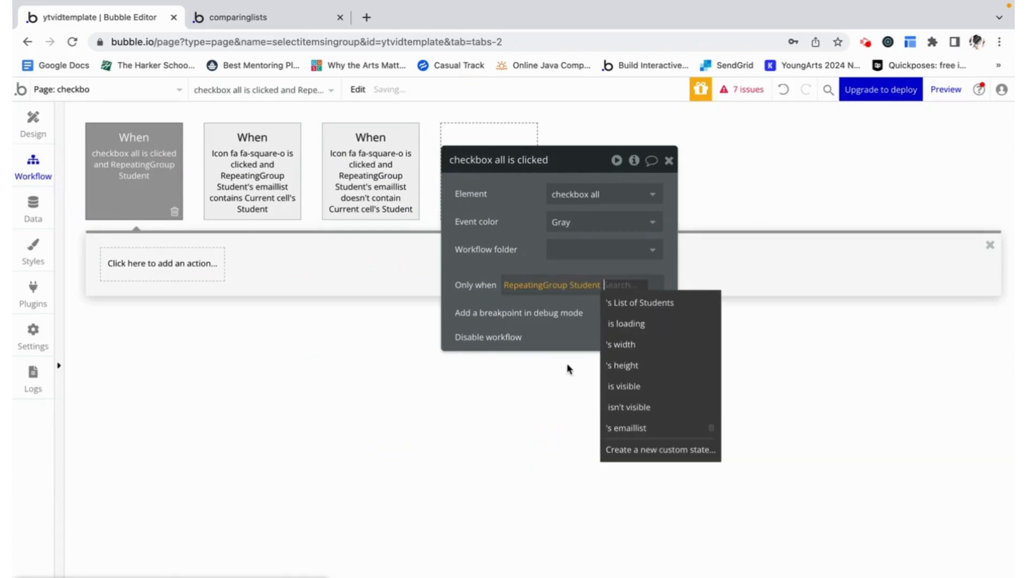
{"action": "left_click", "coordinate": [626, 426]}
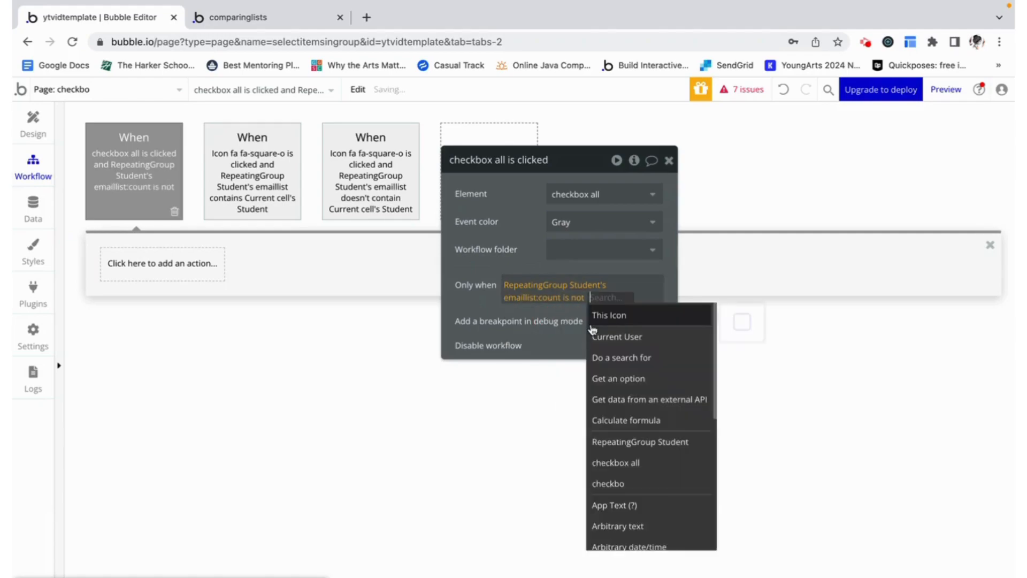
{"action": "left_click", "coordinate": [161, 263]}
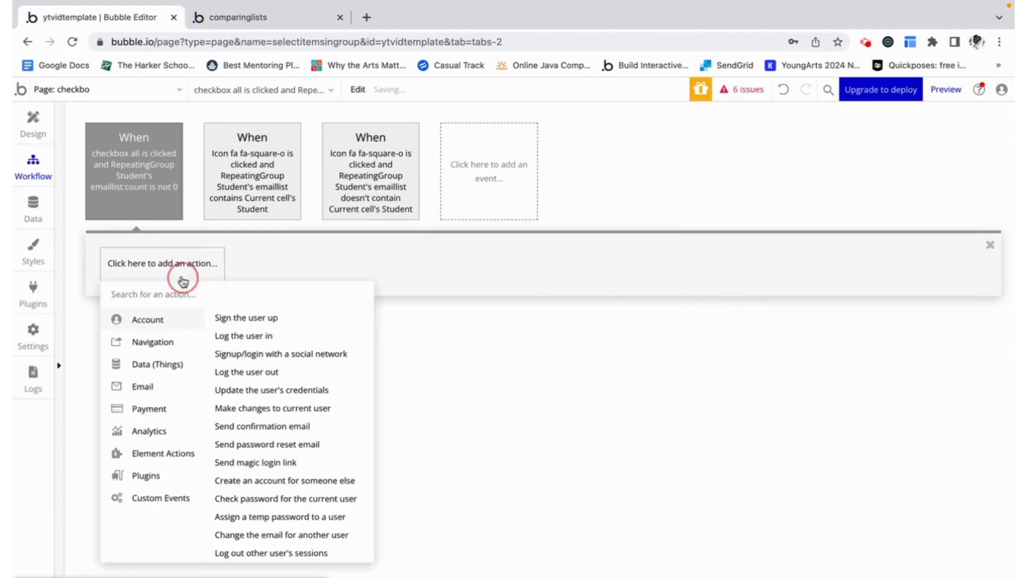
{"action": "left_click", "coordinate": [163, 453]}
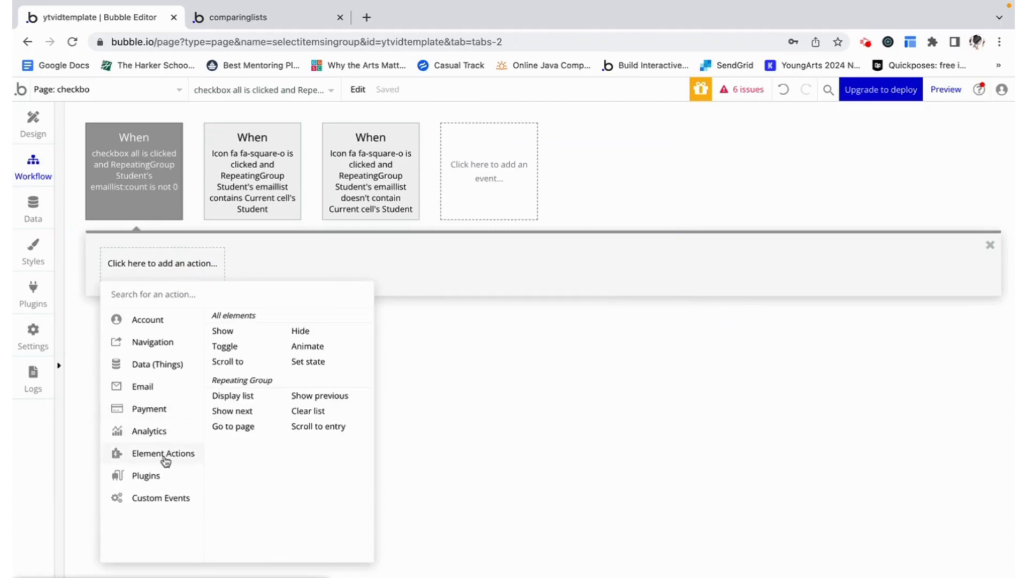
{"action": "left_click", "coordinate": [308, 360]}
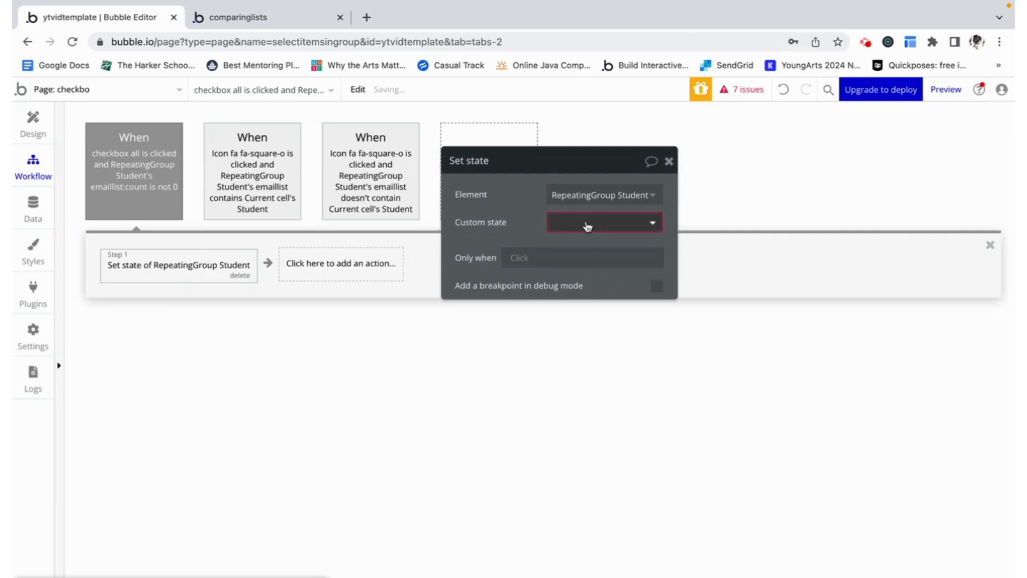
{"action": "left_click", "coordinate": [601, 221]}
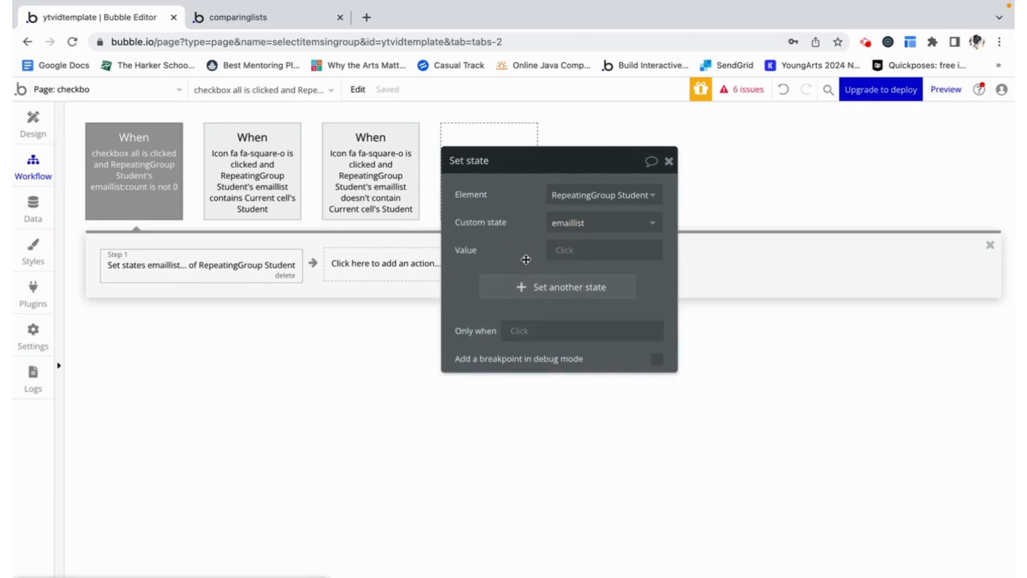
Step: Copy the event as a count is 0 version, then preview the app
{"action": "right_click", "coordinate": [134, 170]}
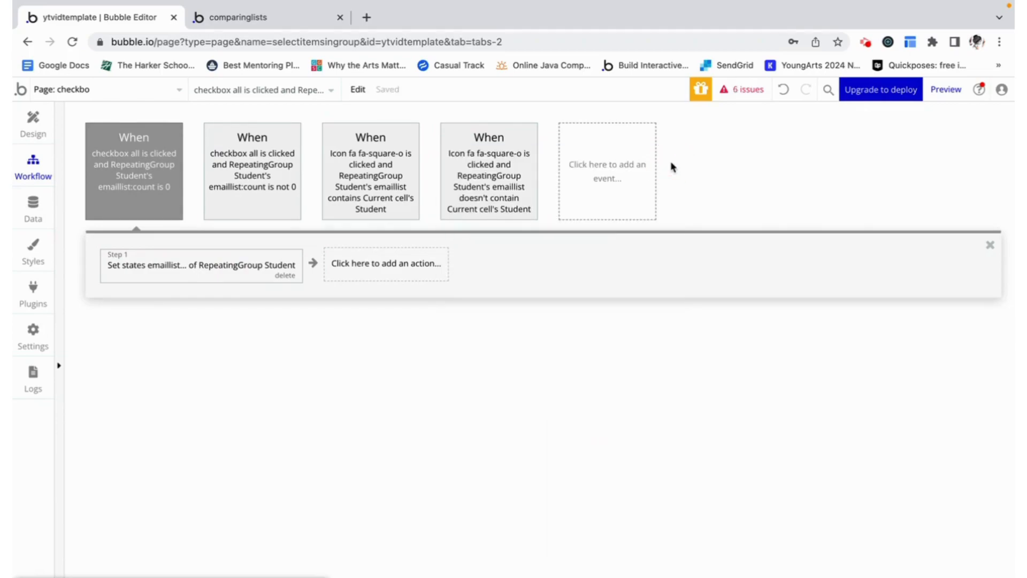
{"action": "left_click", "coordinate": [262, 17]}
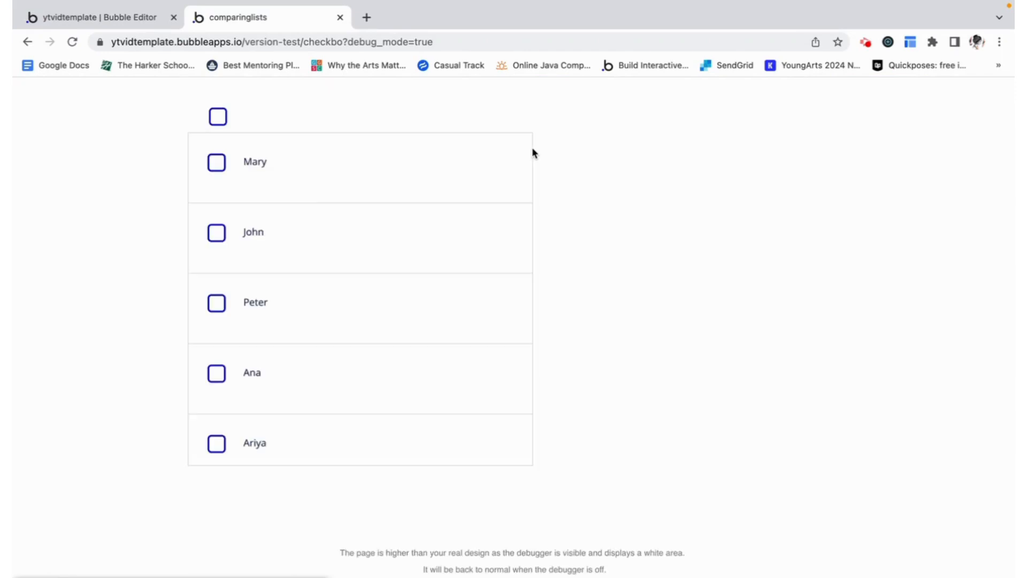
{"action": "left_click", "coordinate": [216, 162]}
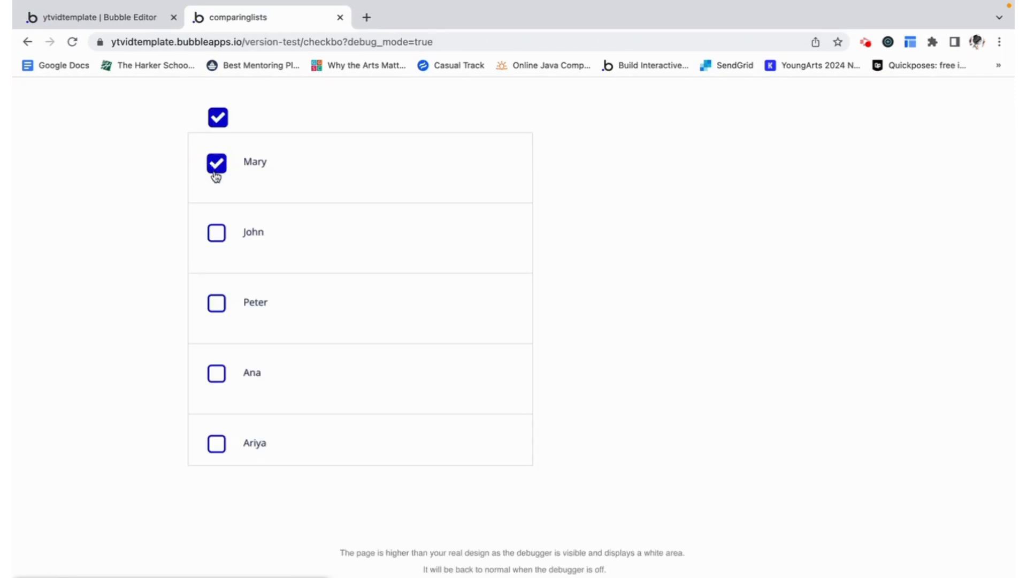
{"action": "left_click", "coordinate": [216, 232]}
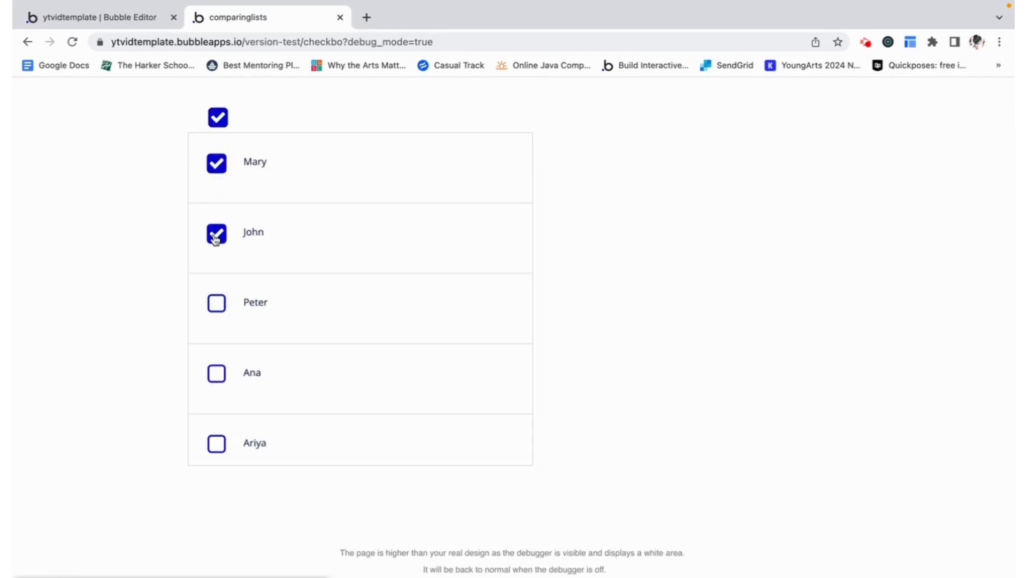
{"action": "left_click", "coordinate": [216, 443]}
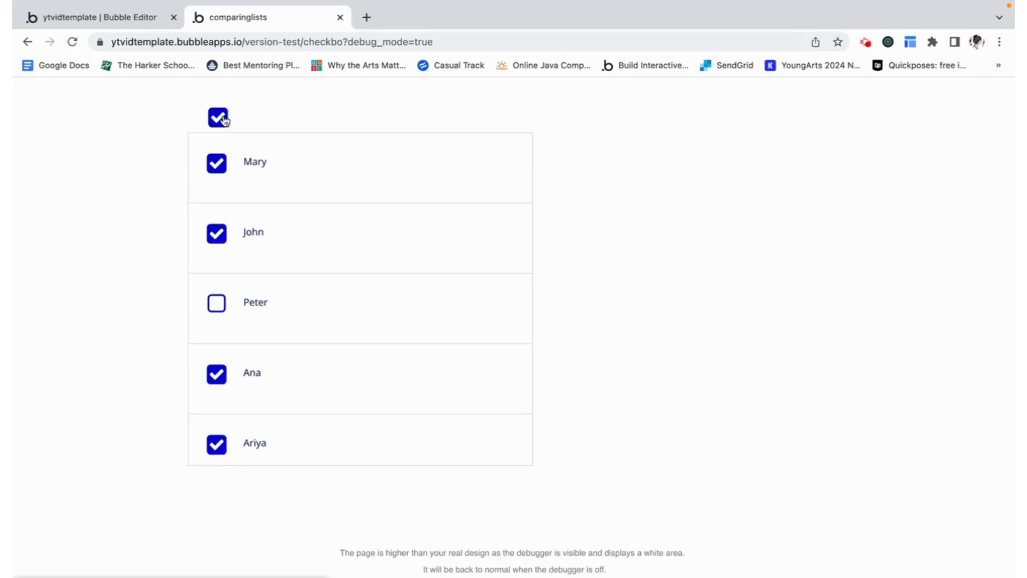
{"action": "left_click", "coordinate": [217, 115]}
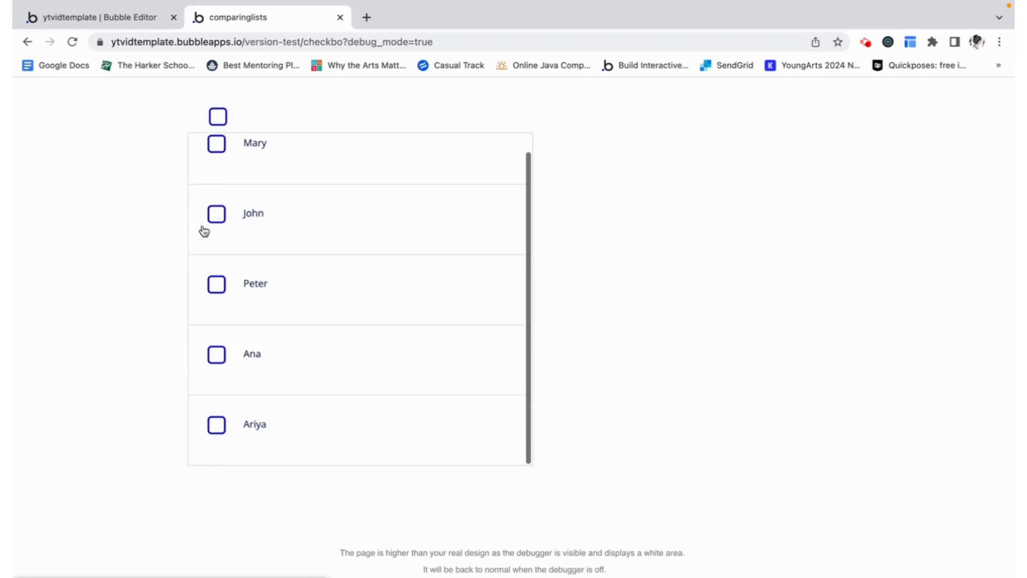
{"action": "left_click", "coordinate": [217, 117]}
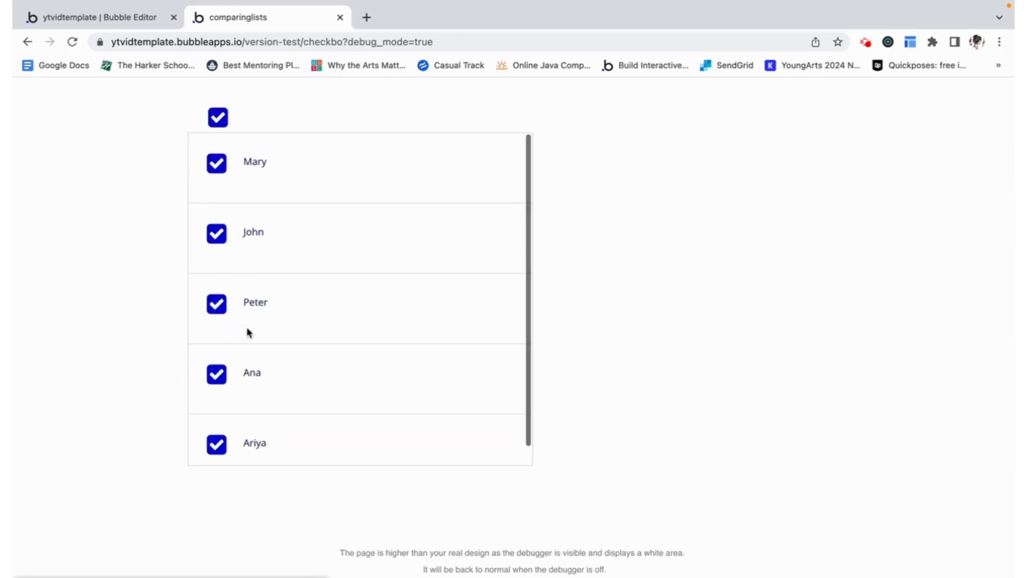
{"action": "left_click", "coordinate": [217, 302]}
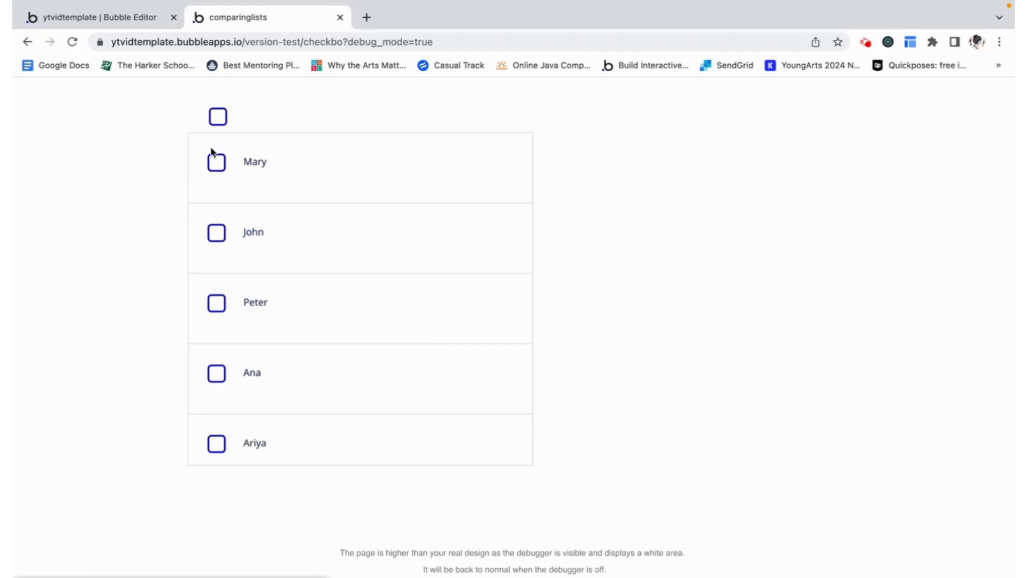
{"action": "mouse_move", "coordinate": [513, 153]}
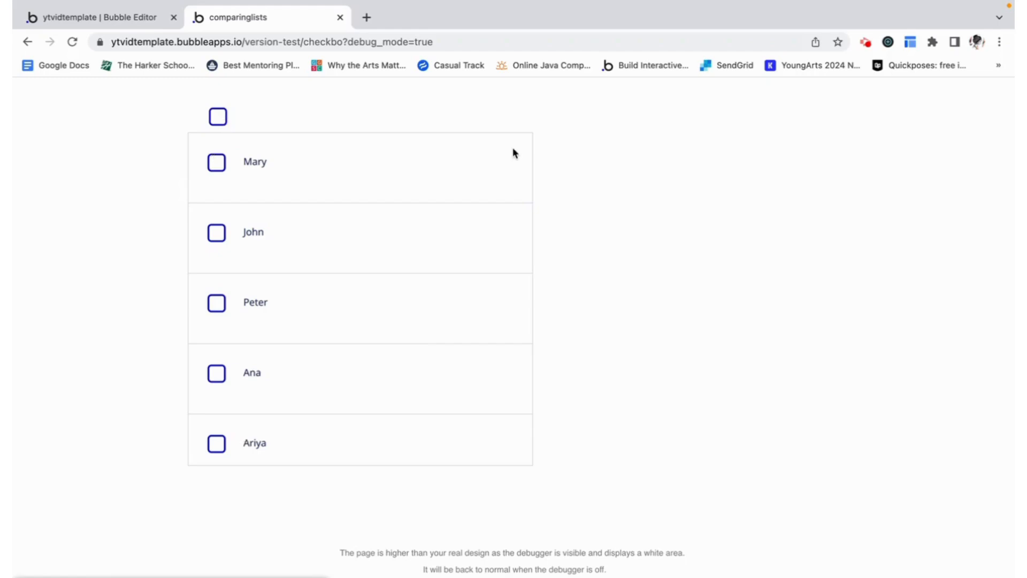
{"action": "mouse_move", "coordinate": [432, 211]}
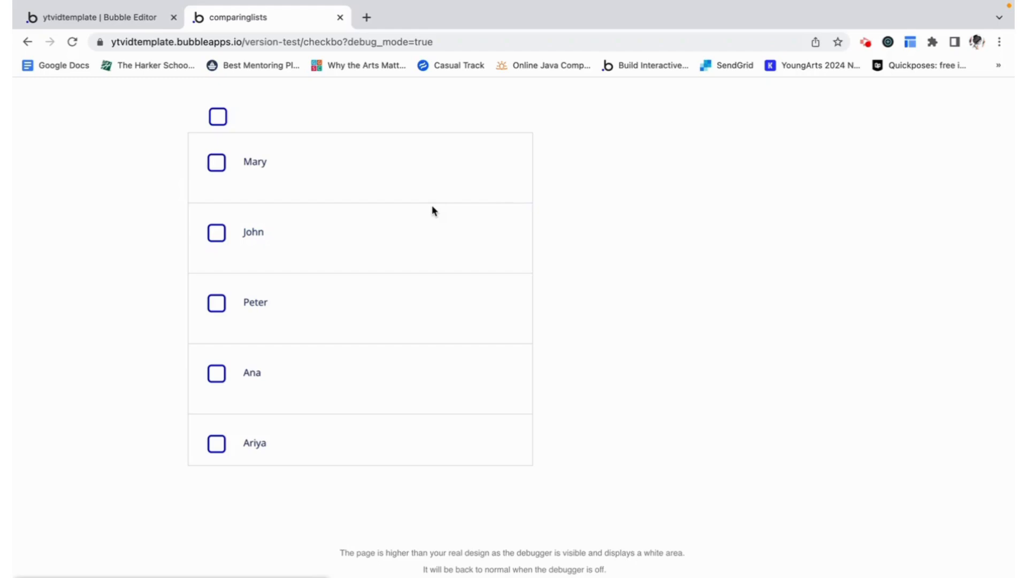
{"action": "mouse_move", "coordinate": [346, 268]}
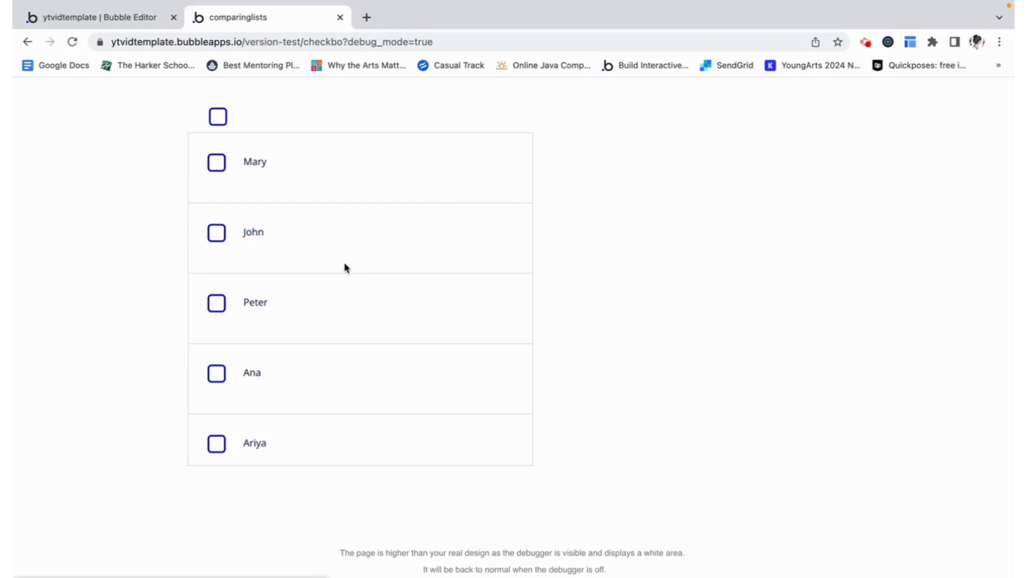